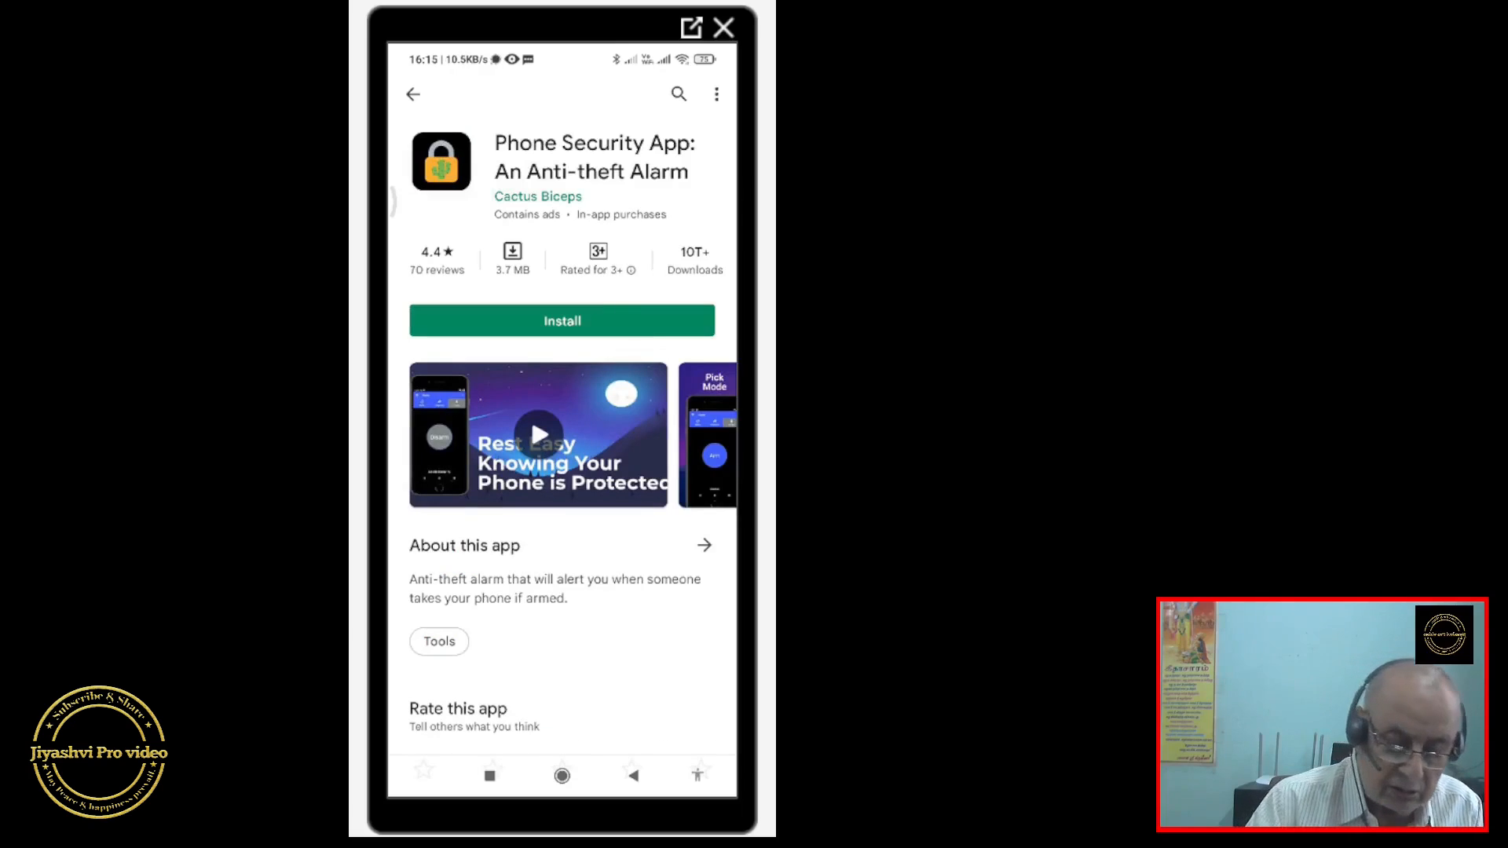
Install Phone Security App: An Anti-theft Alarm from its Play Store listing.
{"action": "left_click", "coordinate": [563, 320]}
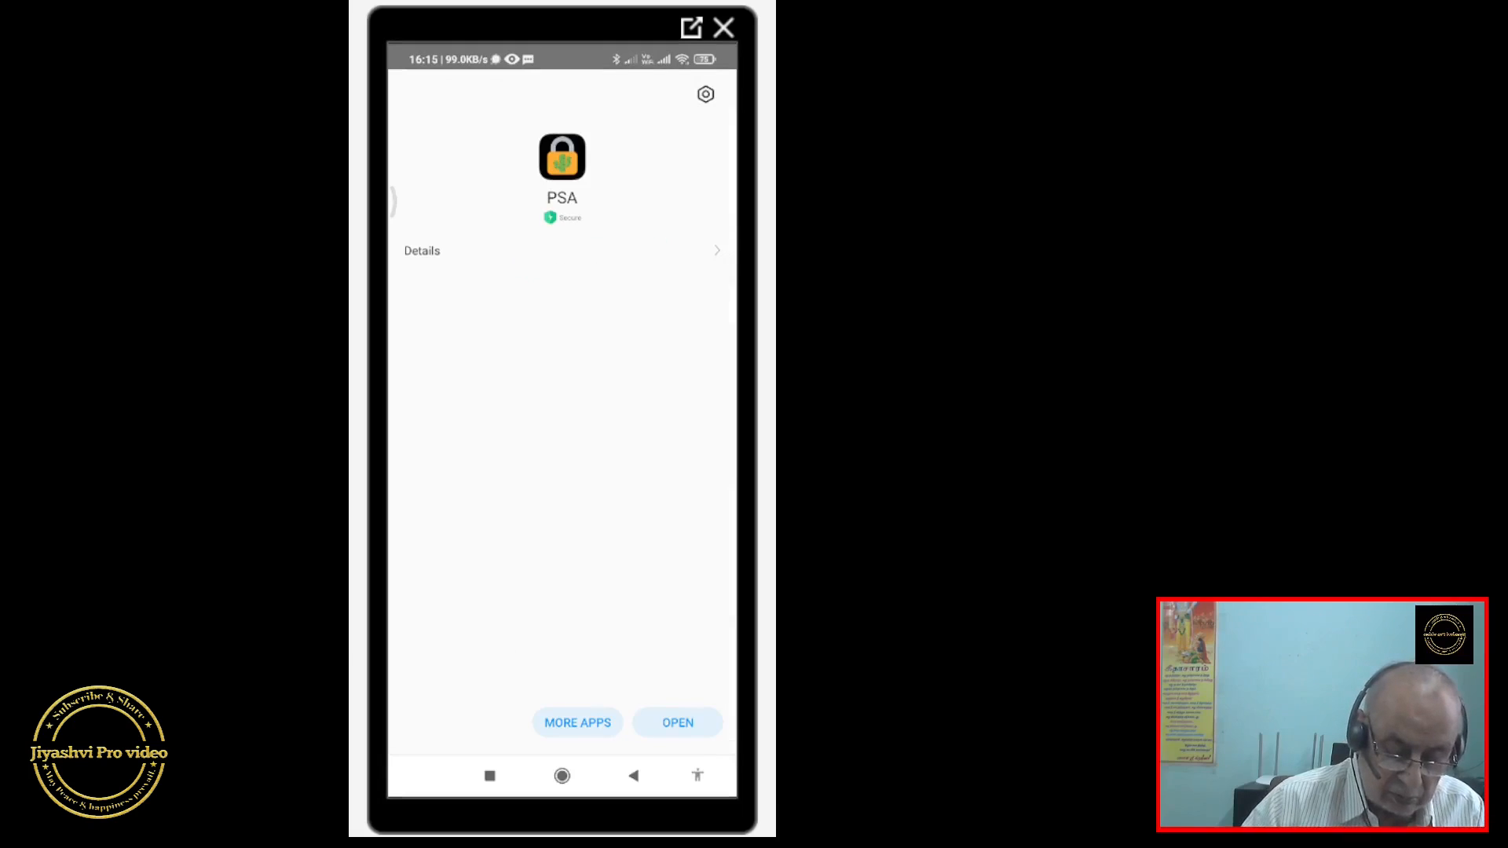
Launch the installed app to its Home screen with Motion mode and alarm inactive.
{"action": "left_click", "coordinate": [678, 723]}
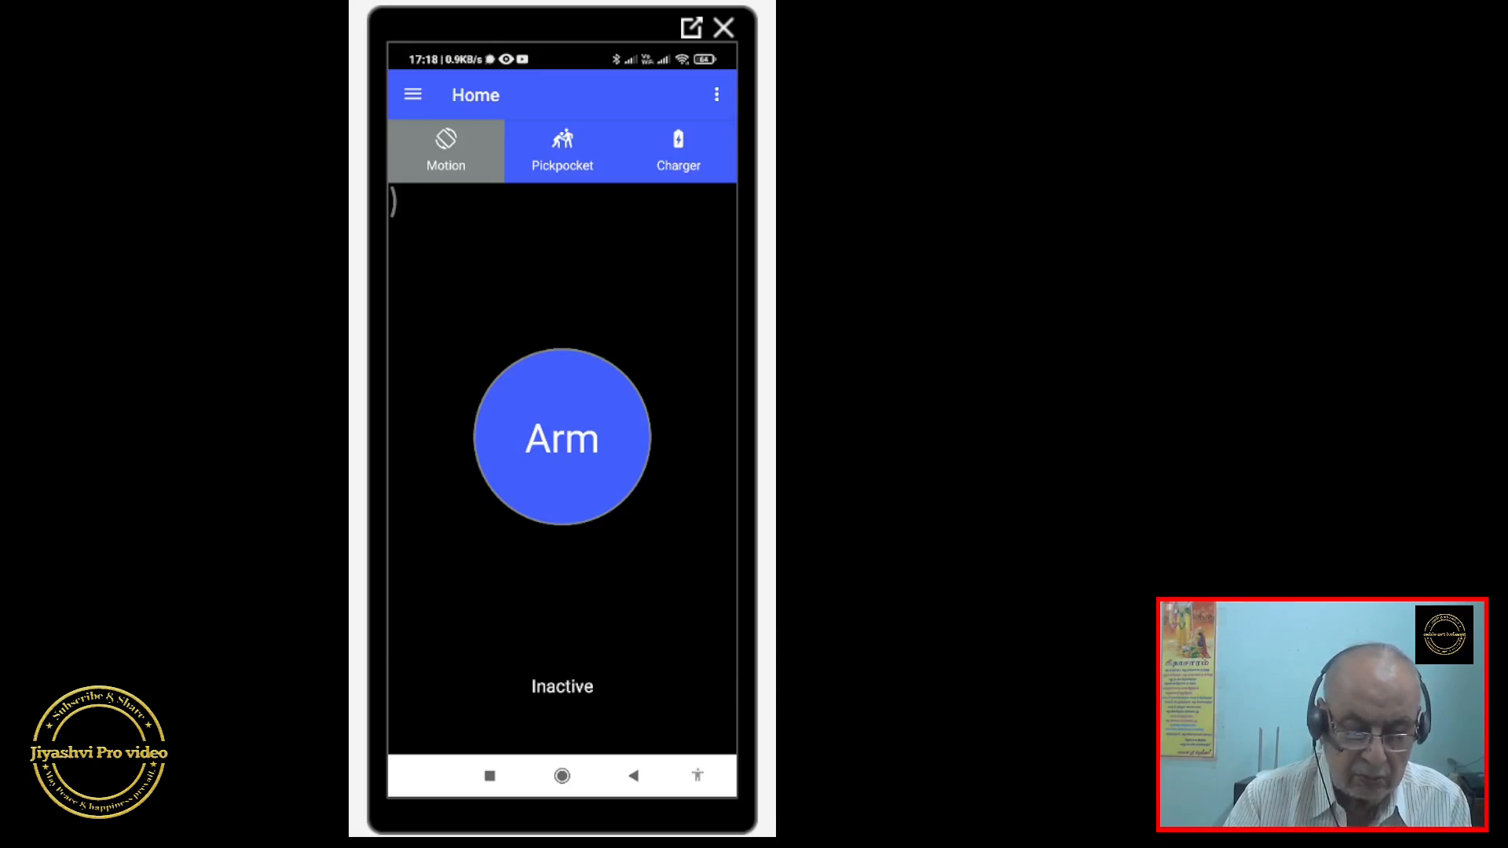
Arm the Motion alarm for active monitoring, then disarm it again.
{"action": "left_click", "coordinate": [562, 438]}
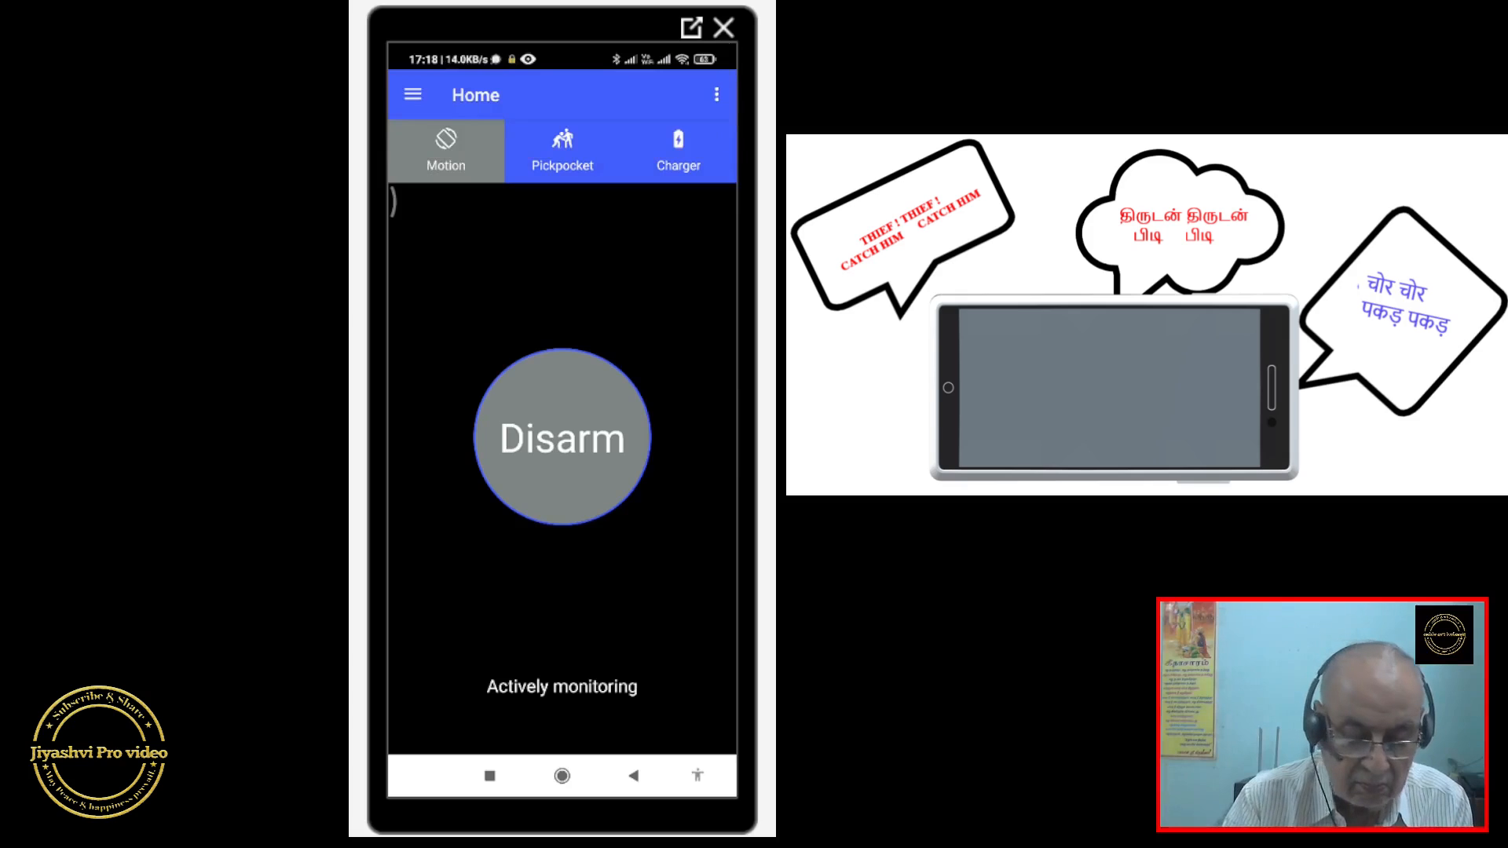
{"action": "left_click", "coordinate": [563, 438]}
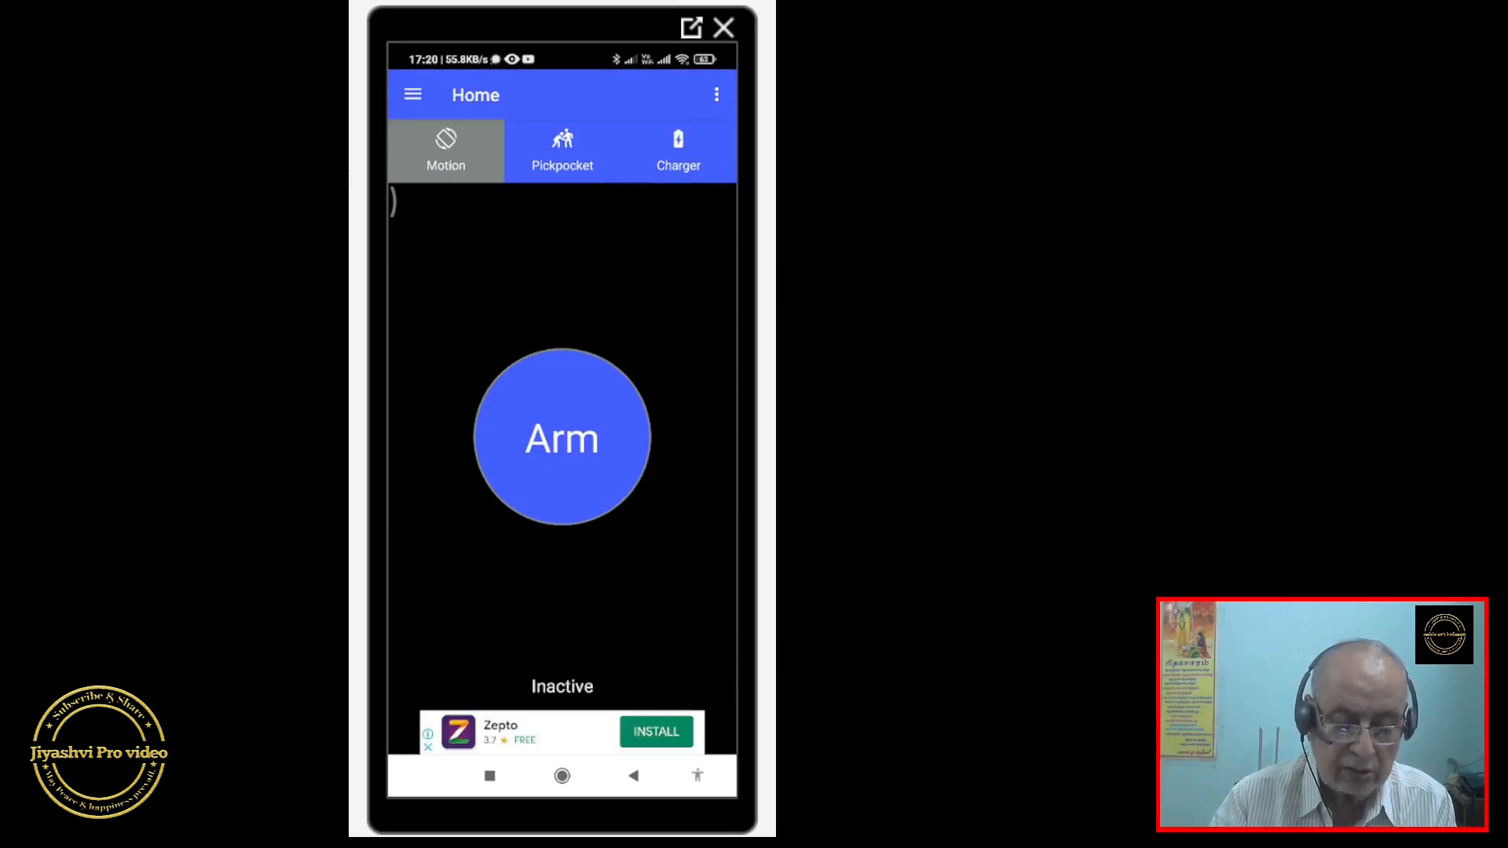
Bring up the app's navigation menu listing Home, Settings, Share and more.
{"action": "left_click", "coordinate": [412, 94]}
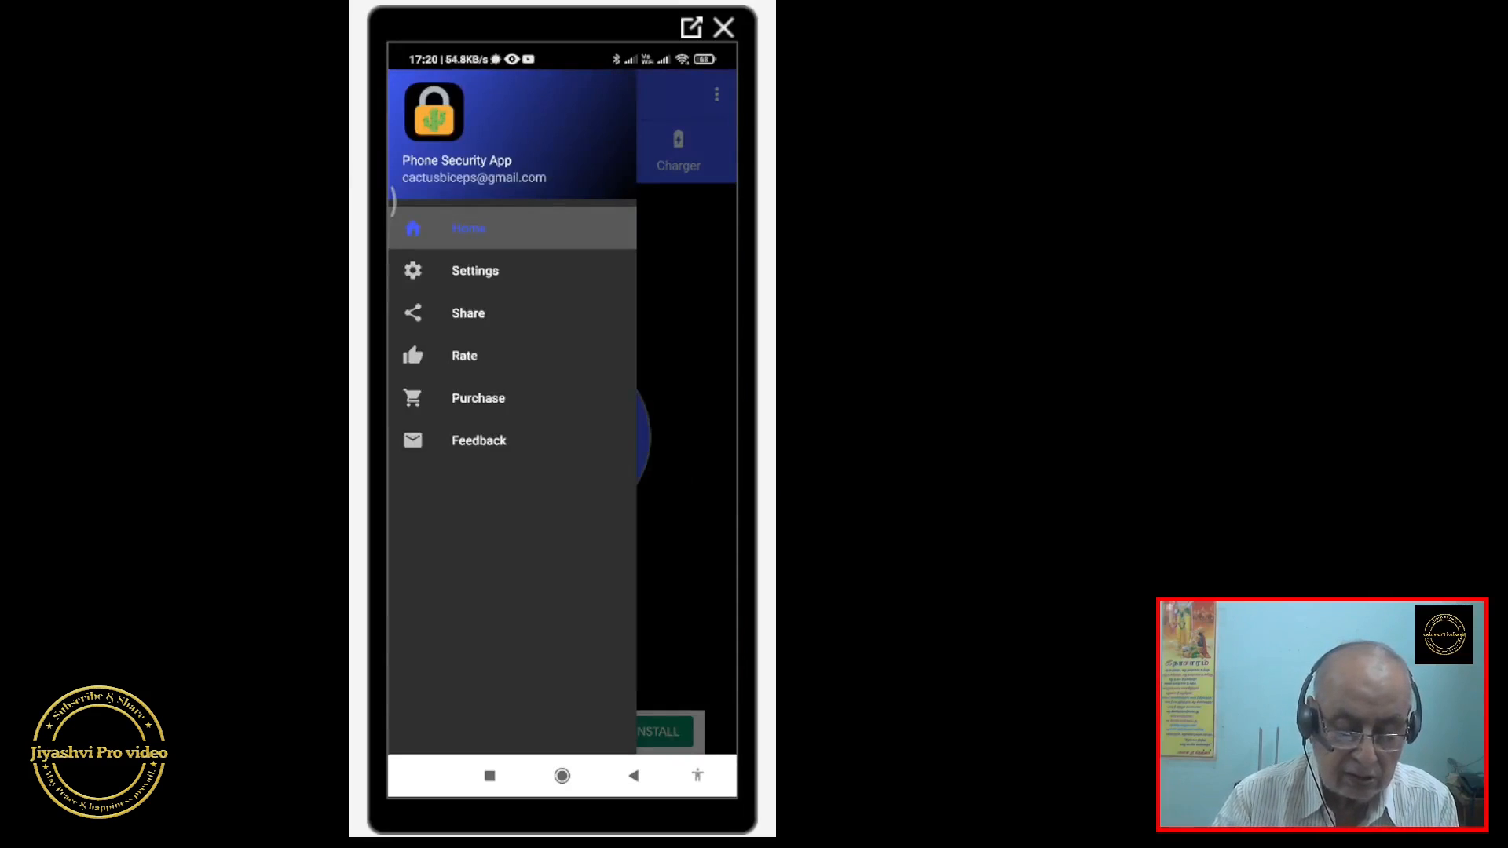
In Settings, set the alarm volume to about half and show the audio clip choices.
{"action": "left_click", "coordinate": [475, 270]}
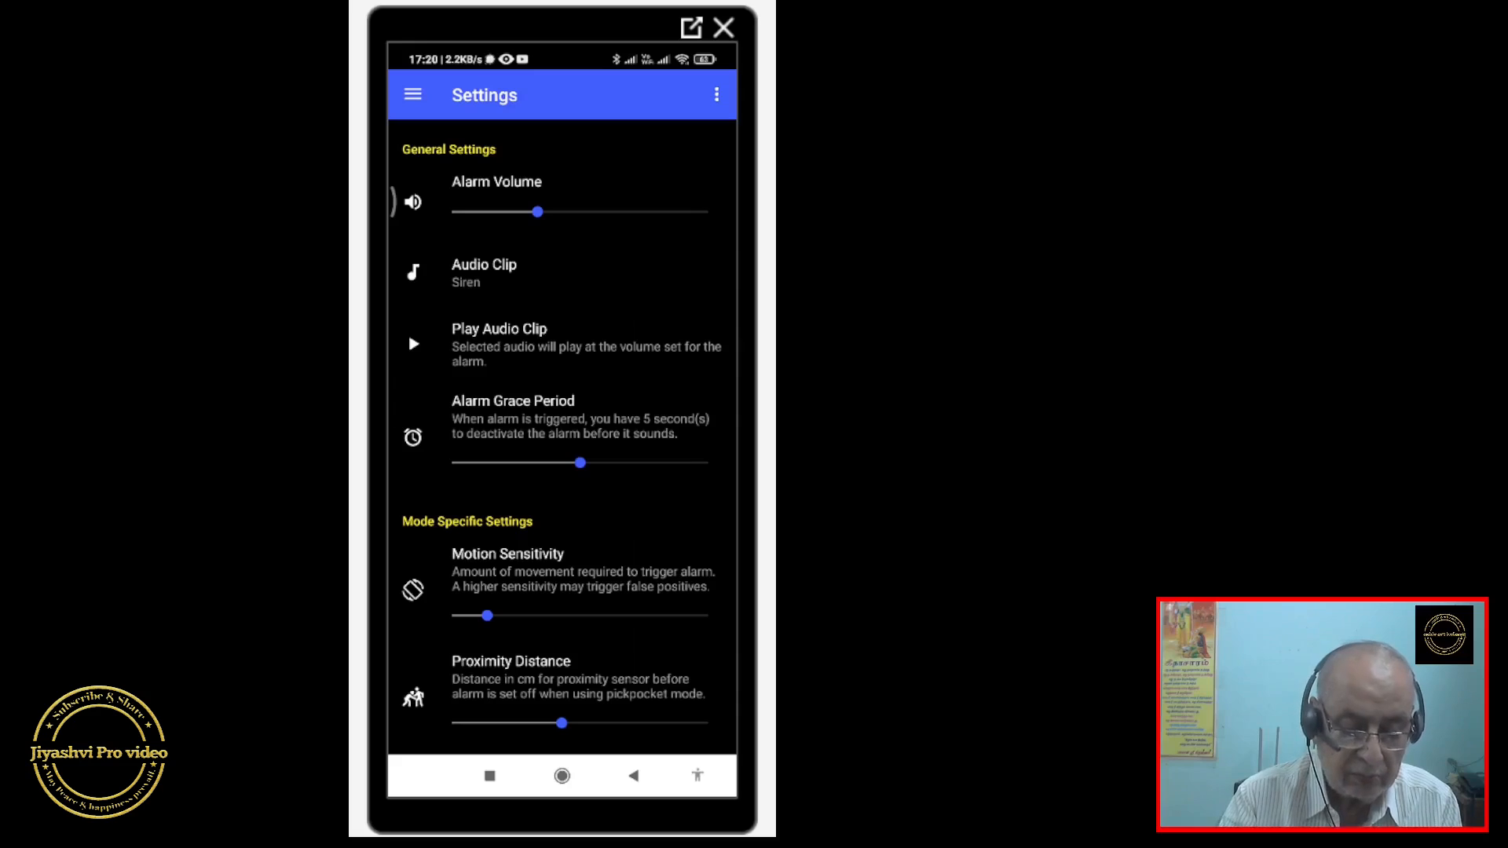
{"action": "left_click_drag", "start_coordinate": [538, 212], "coordinate": [624, 212]}
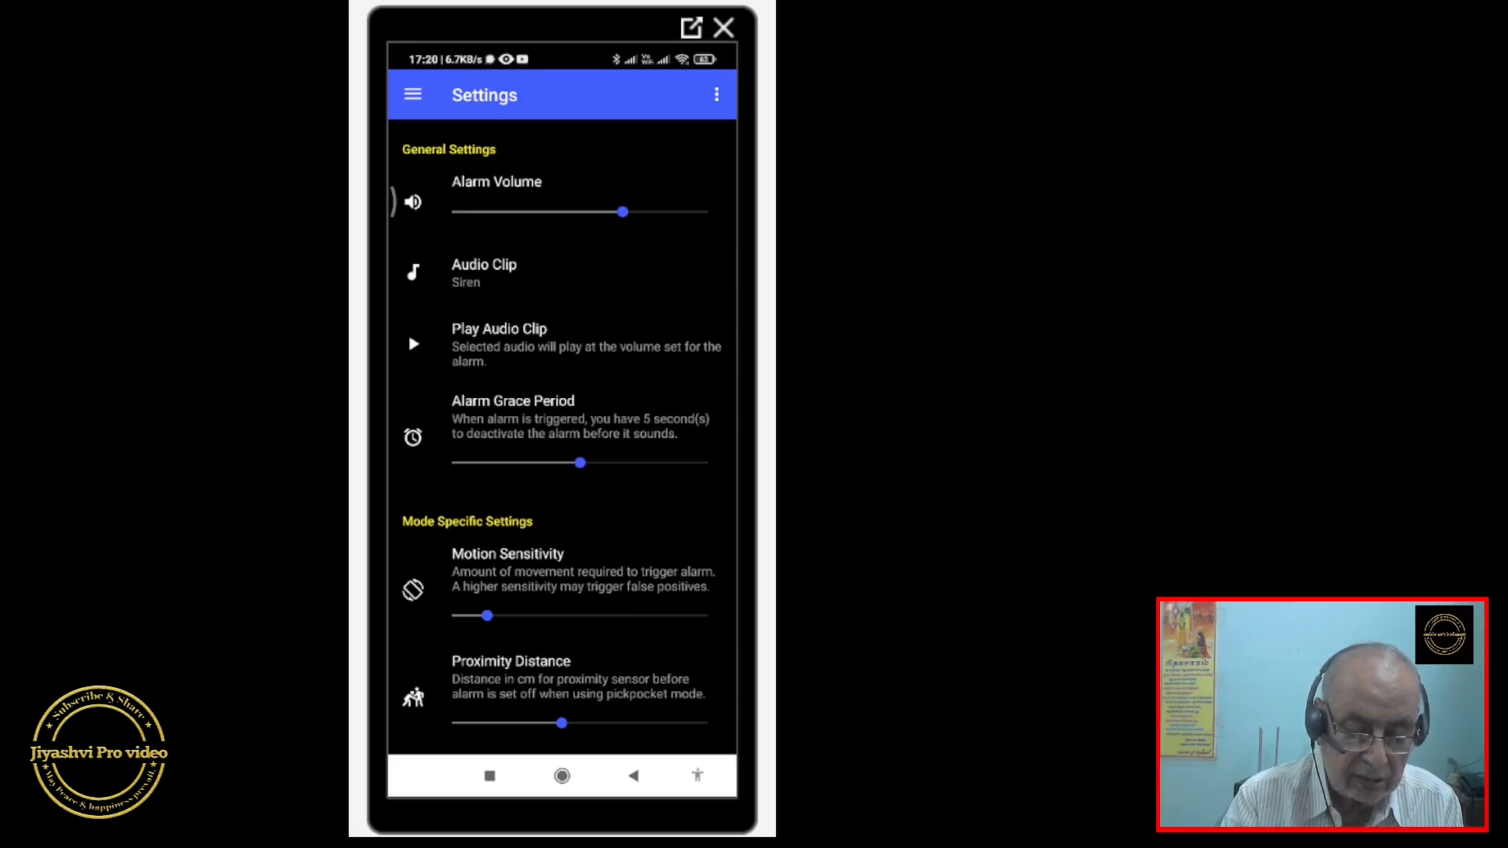
{"action": "left_click_drag", "start_coordinate": [624, 212], "coordinate": [606, 212]}
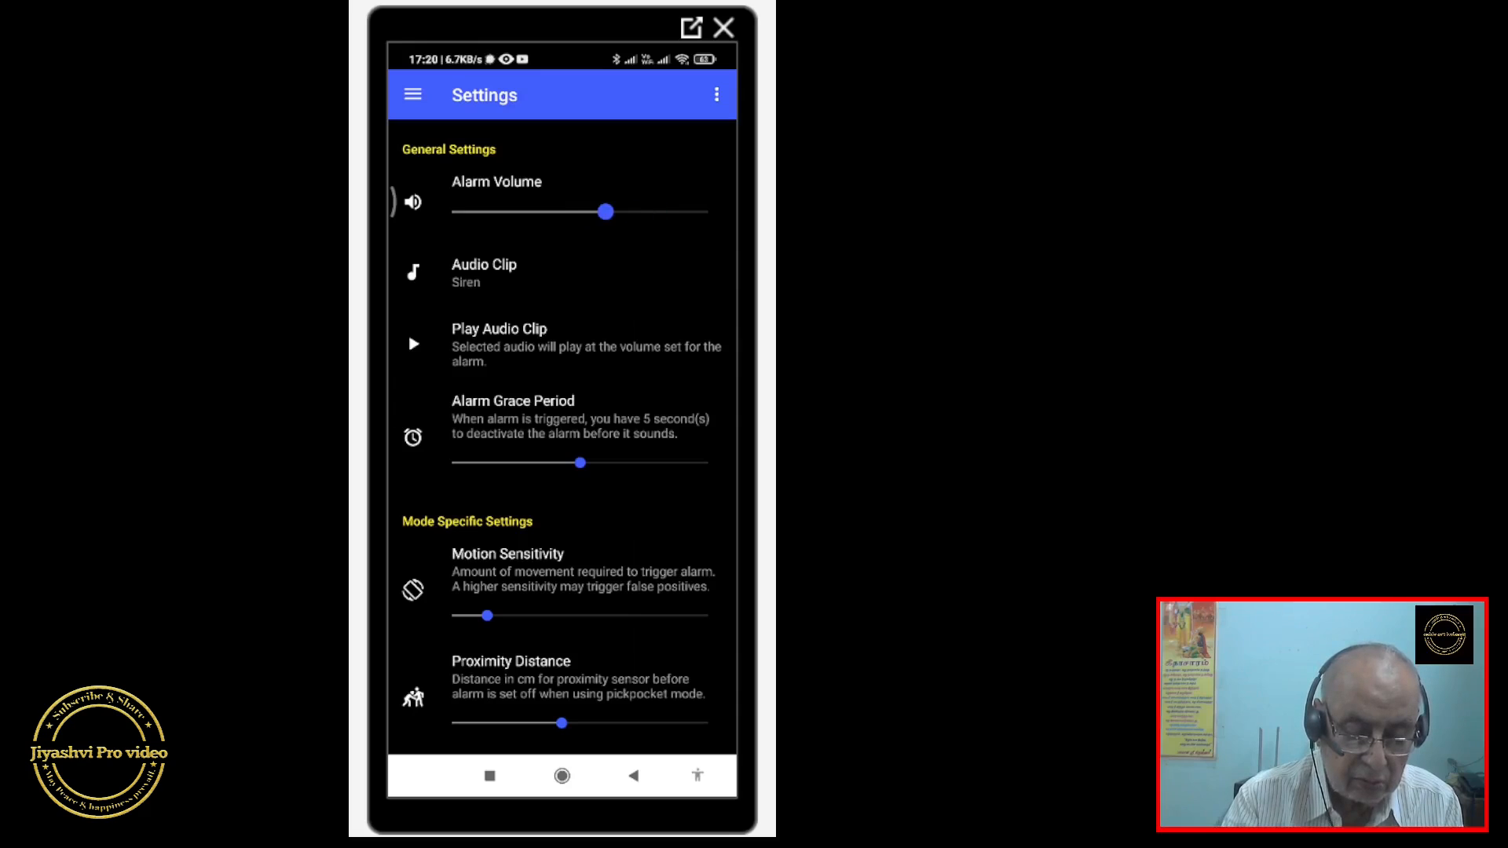
{"action": "left_click_drag", "start_coordinate": [606, 212], "coordinate": [590, 212]}
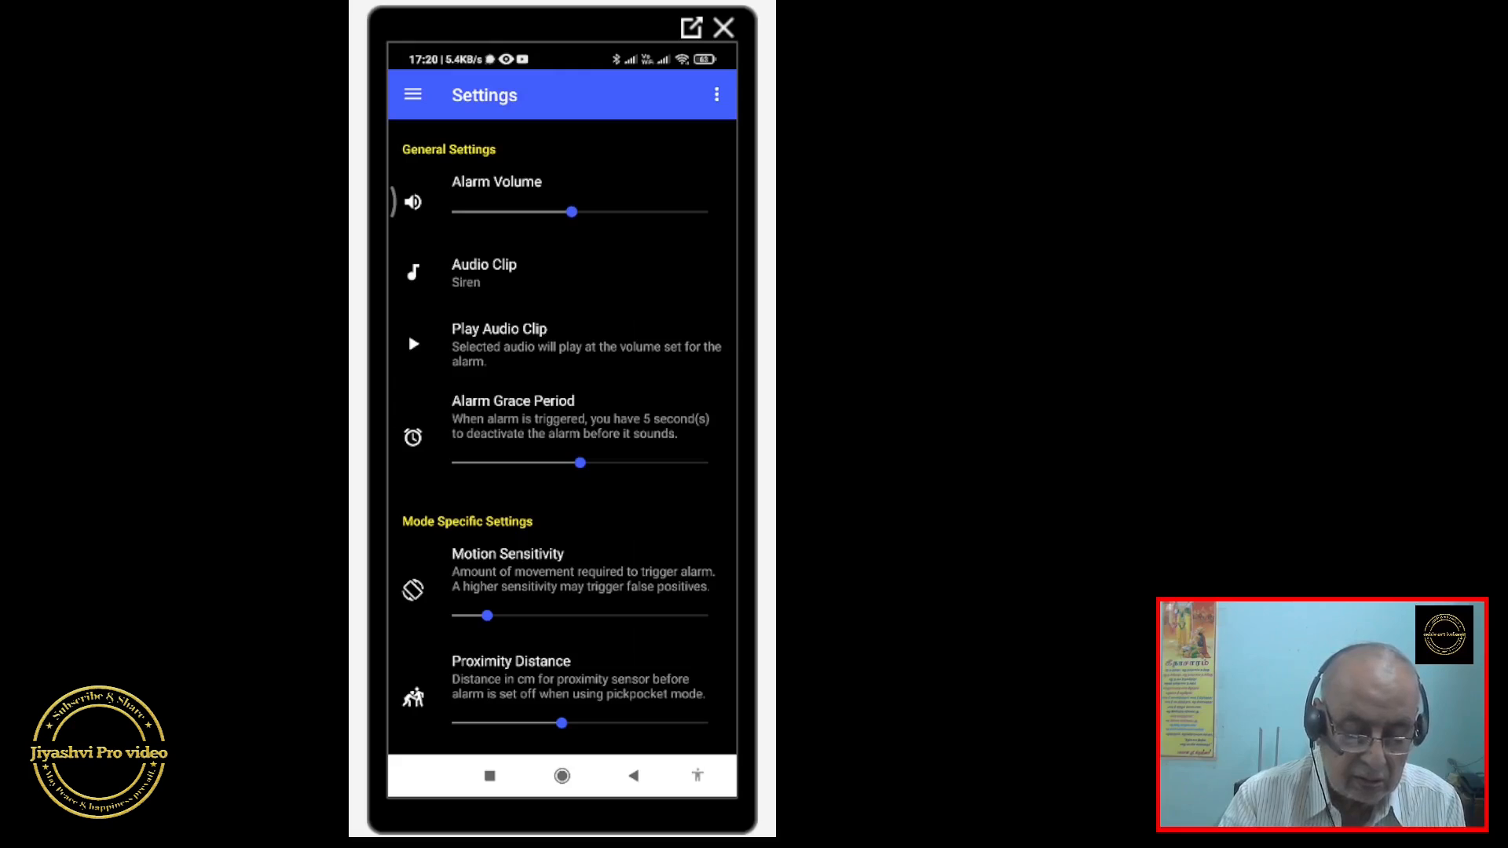
{"action": "left_click", "coordinate": [484, 272]}
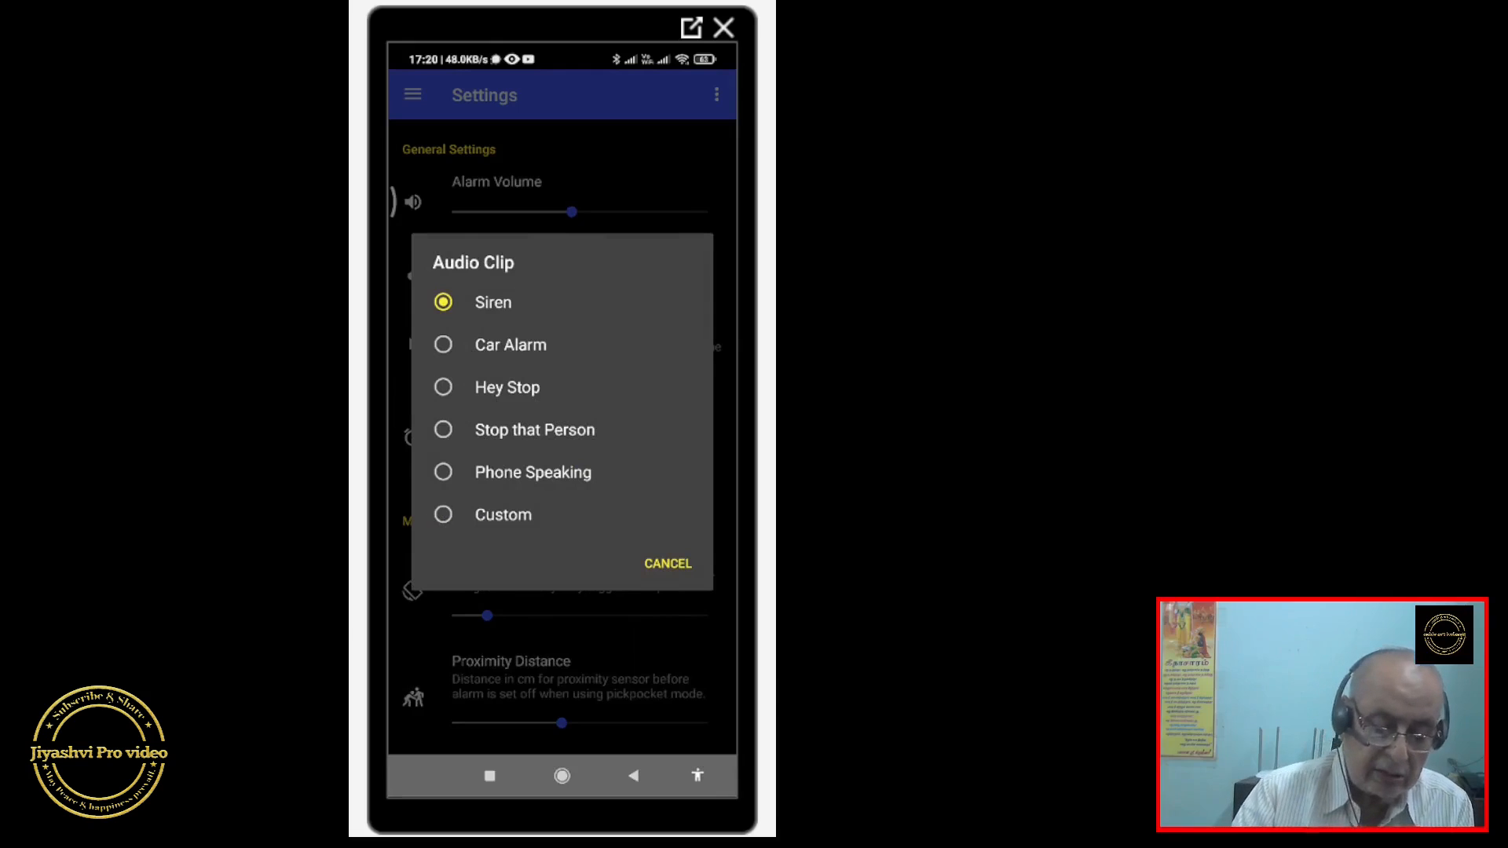
Preview the Car Alarm and Siren clips as candidate alarm sounds.
{"action": "left_click", "coordinate": [509, 344]}
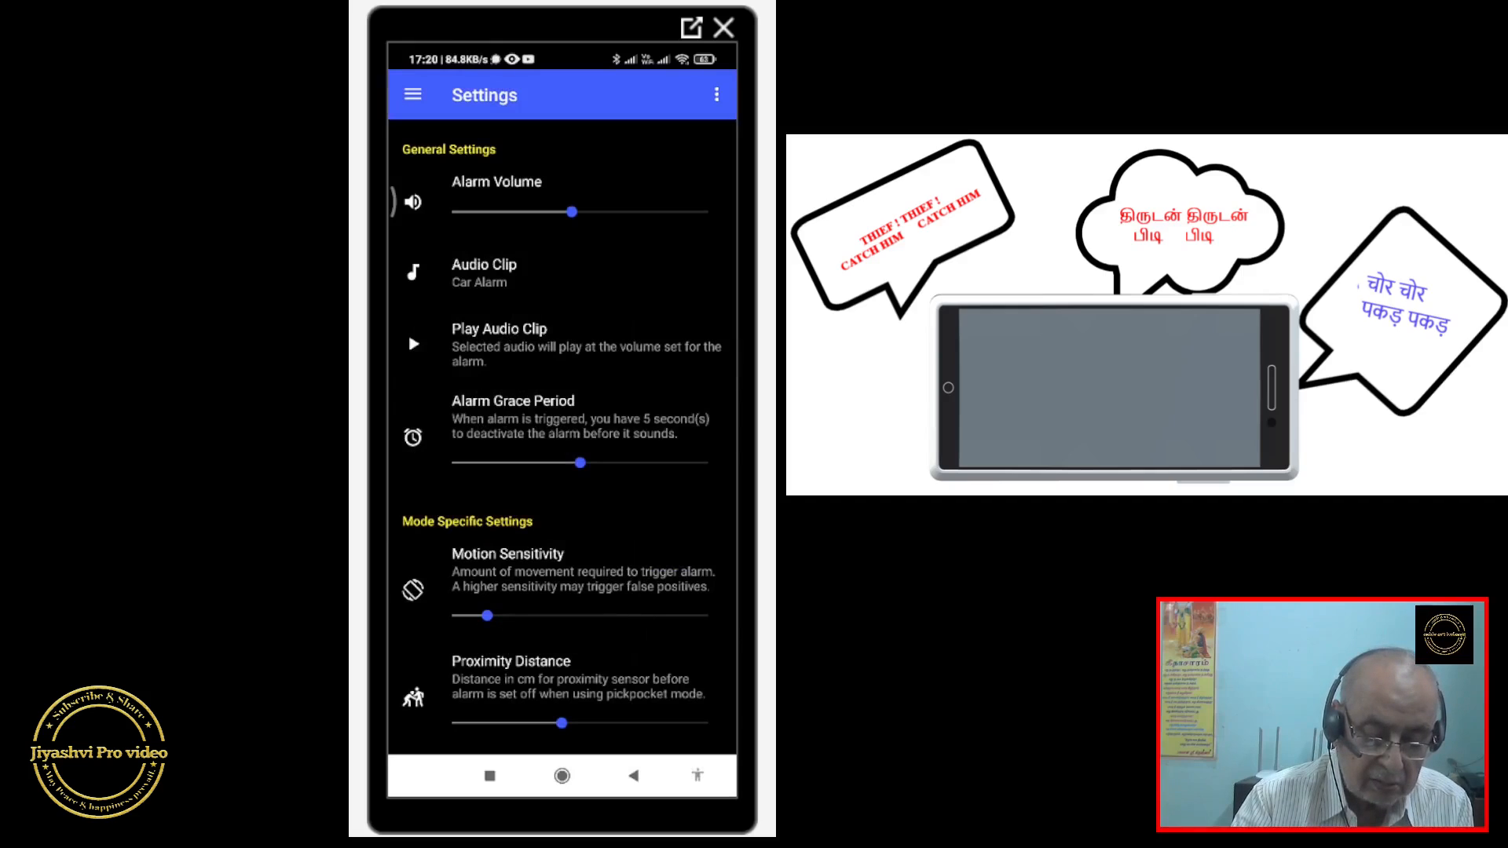
{"action": "left_click", "coordinate": [413, 344]}
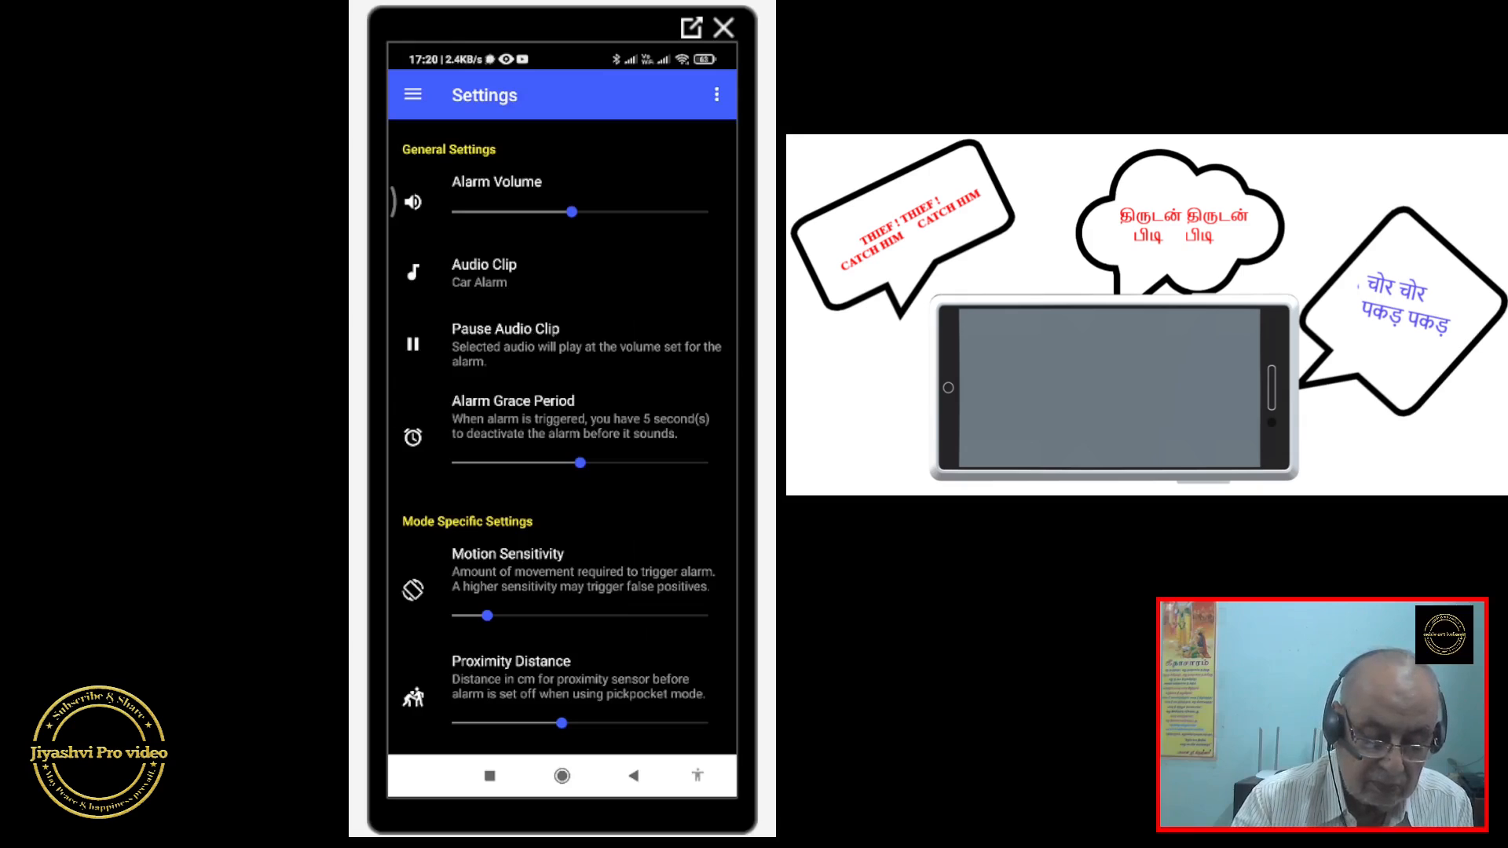
{"action": "left_click", "coordinate": [484, 272]}
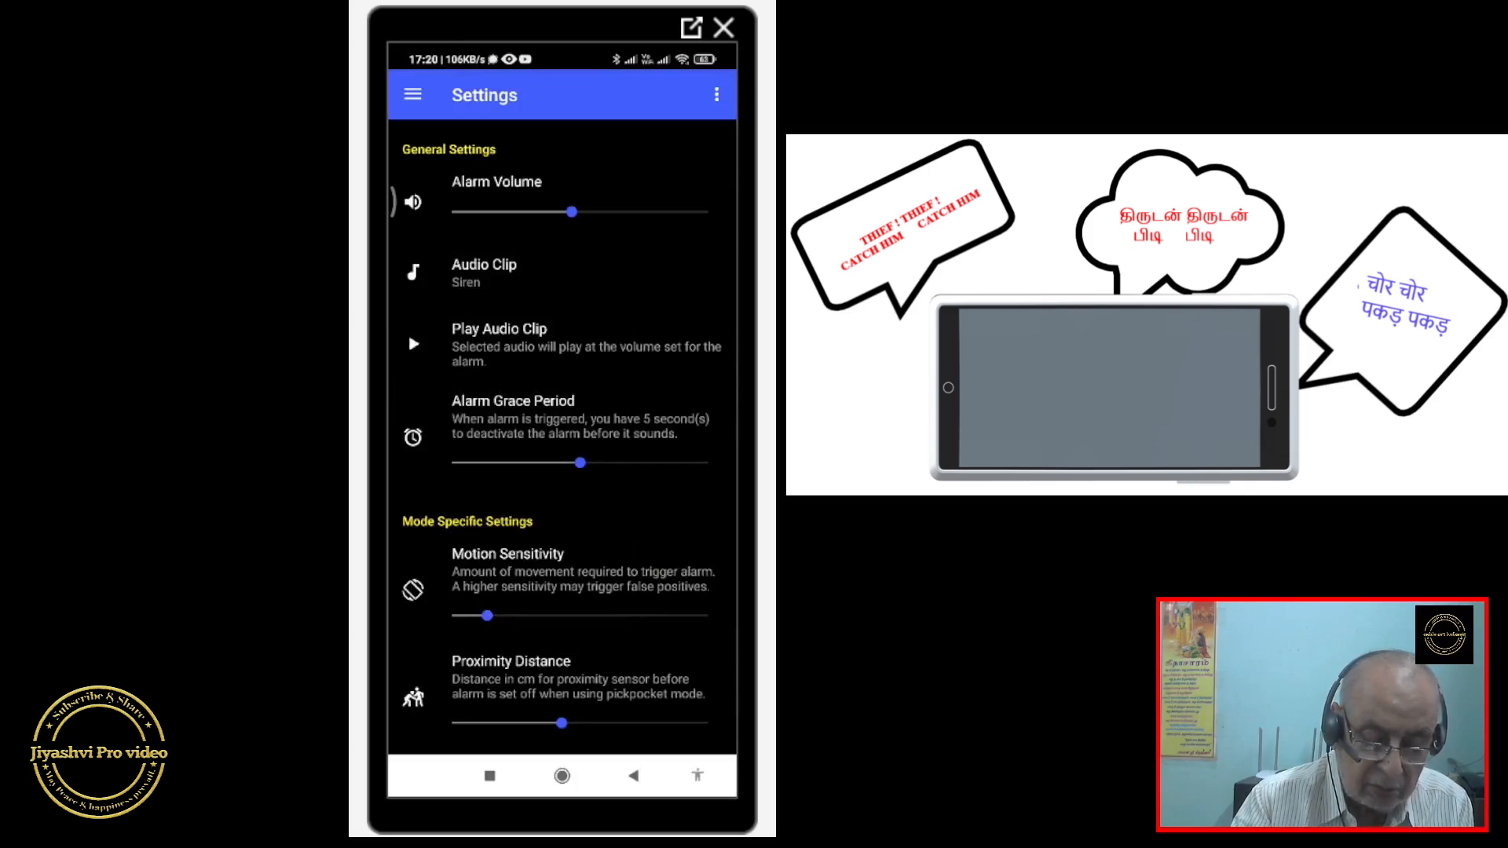
{"action": "left_click", "coordinate": [414, 344]}
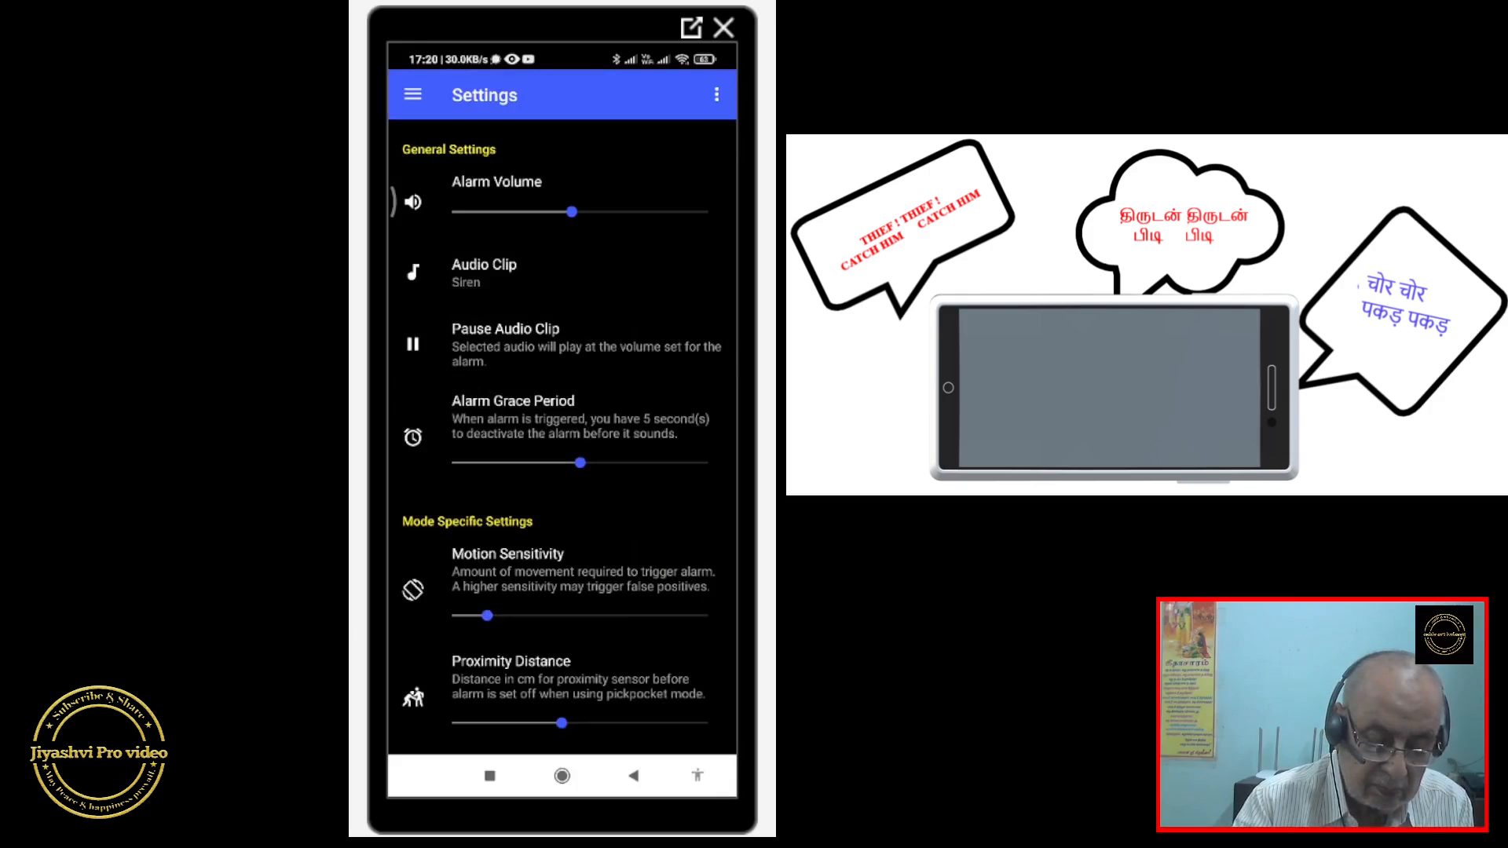
{"action": "left_click", "coordinate": [484, 272]}
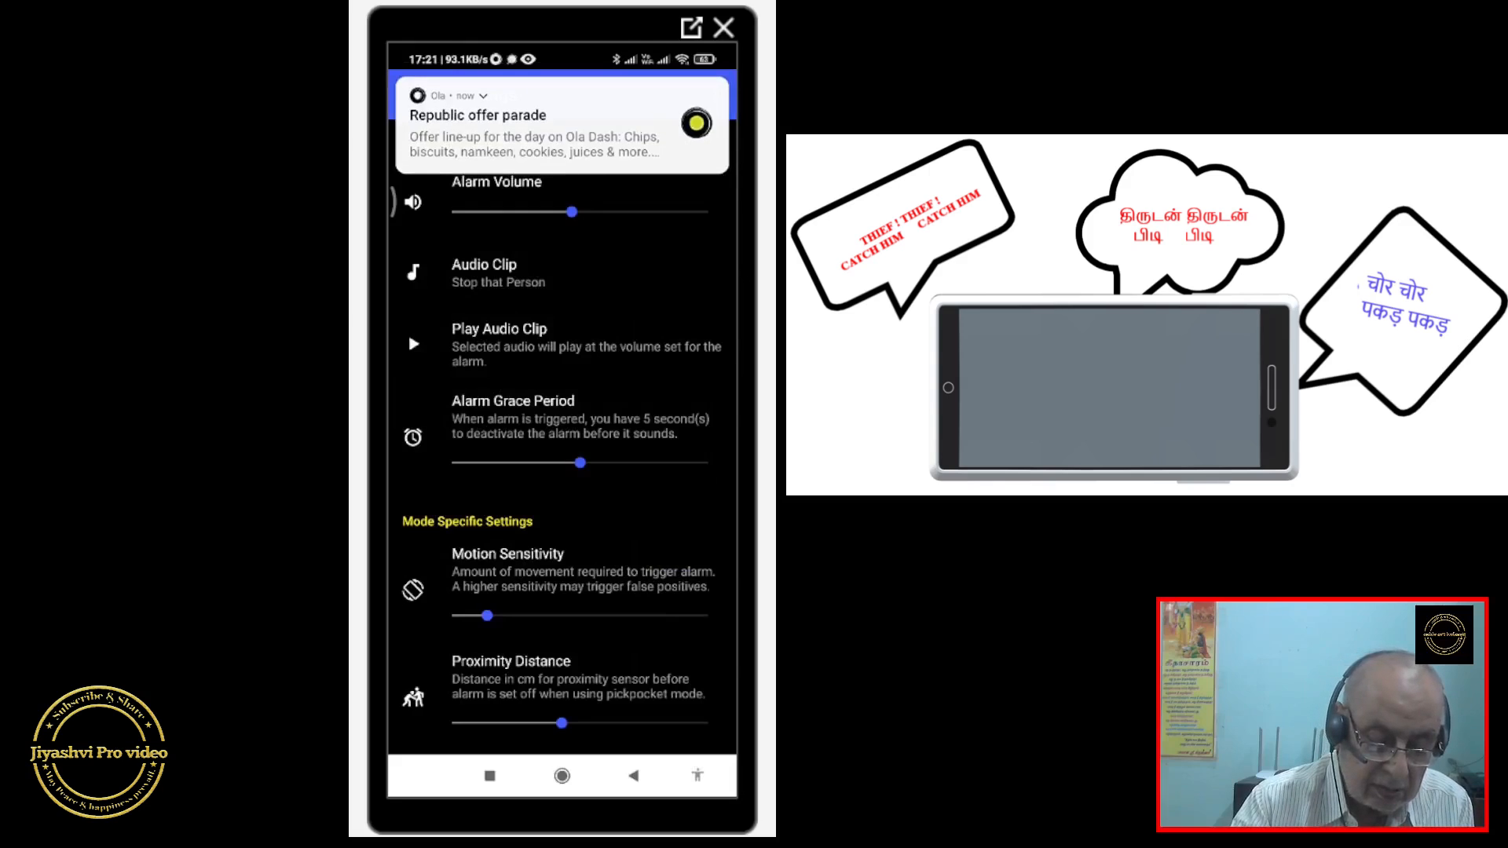
Choose Hey Stop, raise volume to about three quarters and preview it.
{"action": "left_click", "coordinate": [484, 272]}
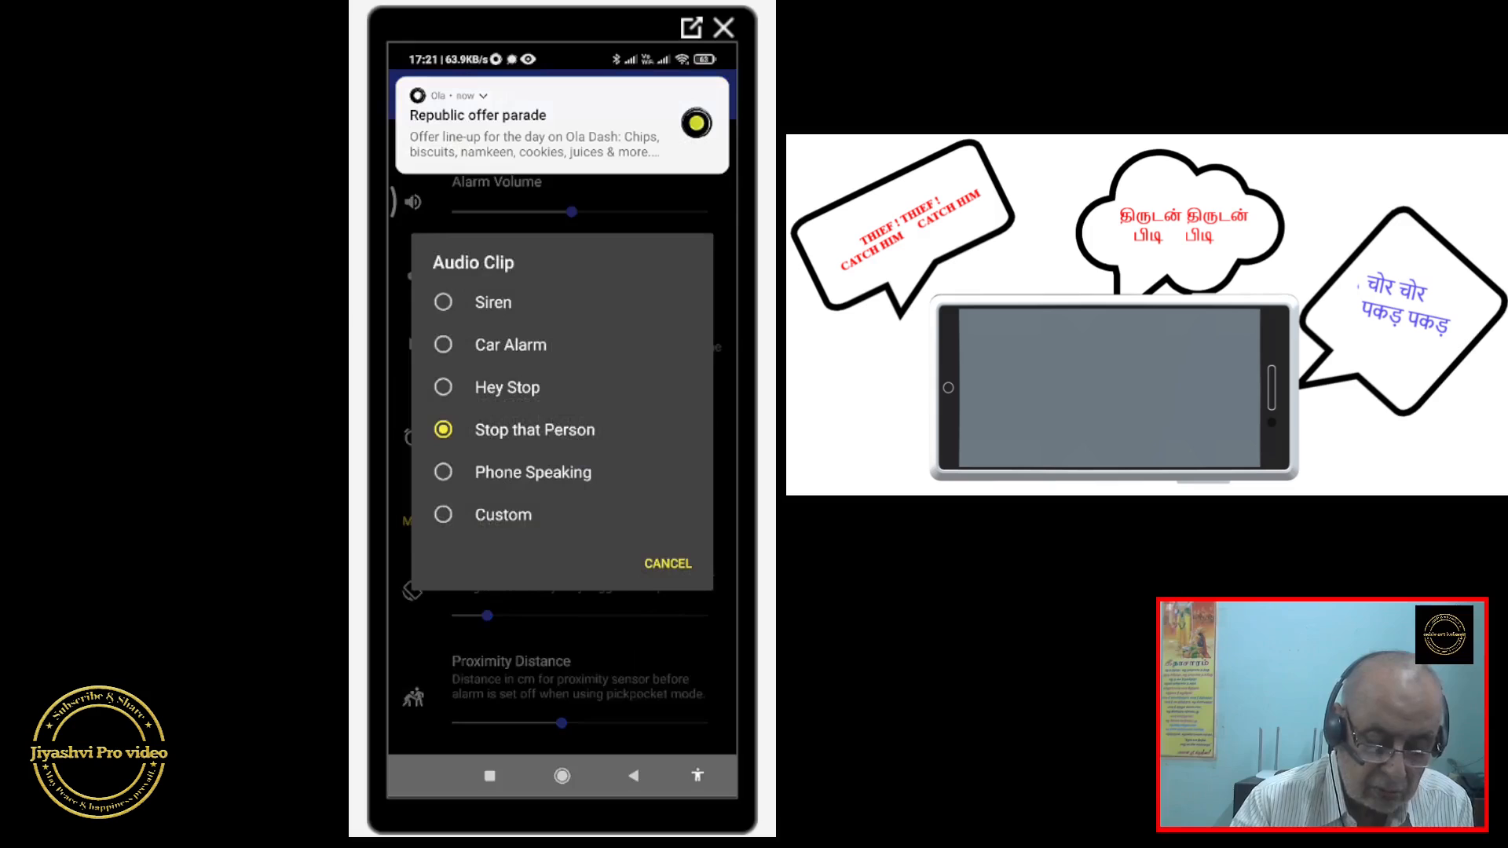
{"action": "left_click", "coordinate": [507, 386]}
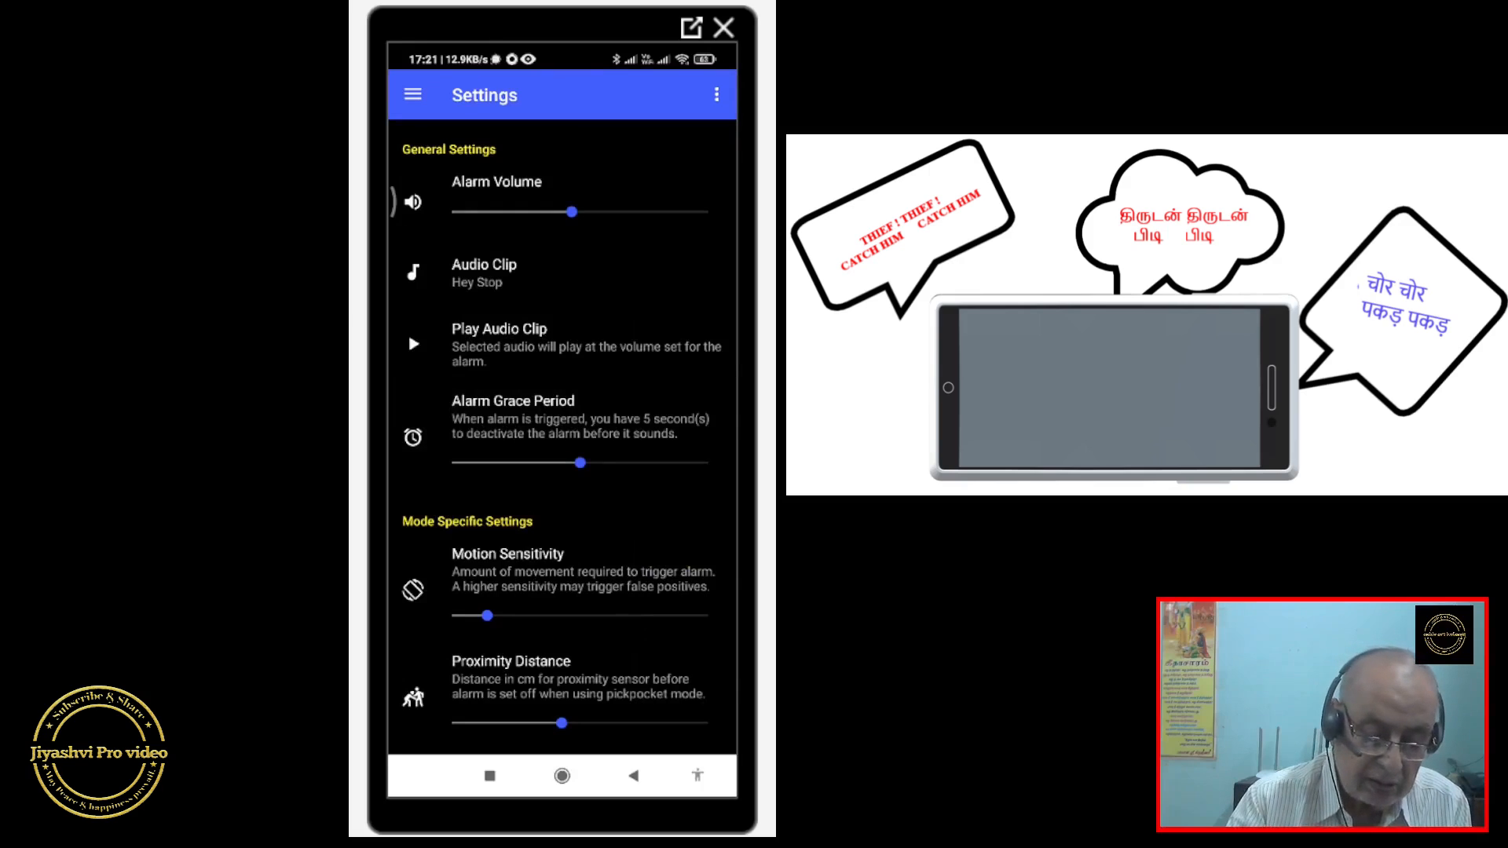
{"action": "left_click", "coordinate": [413, 344]}
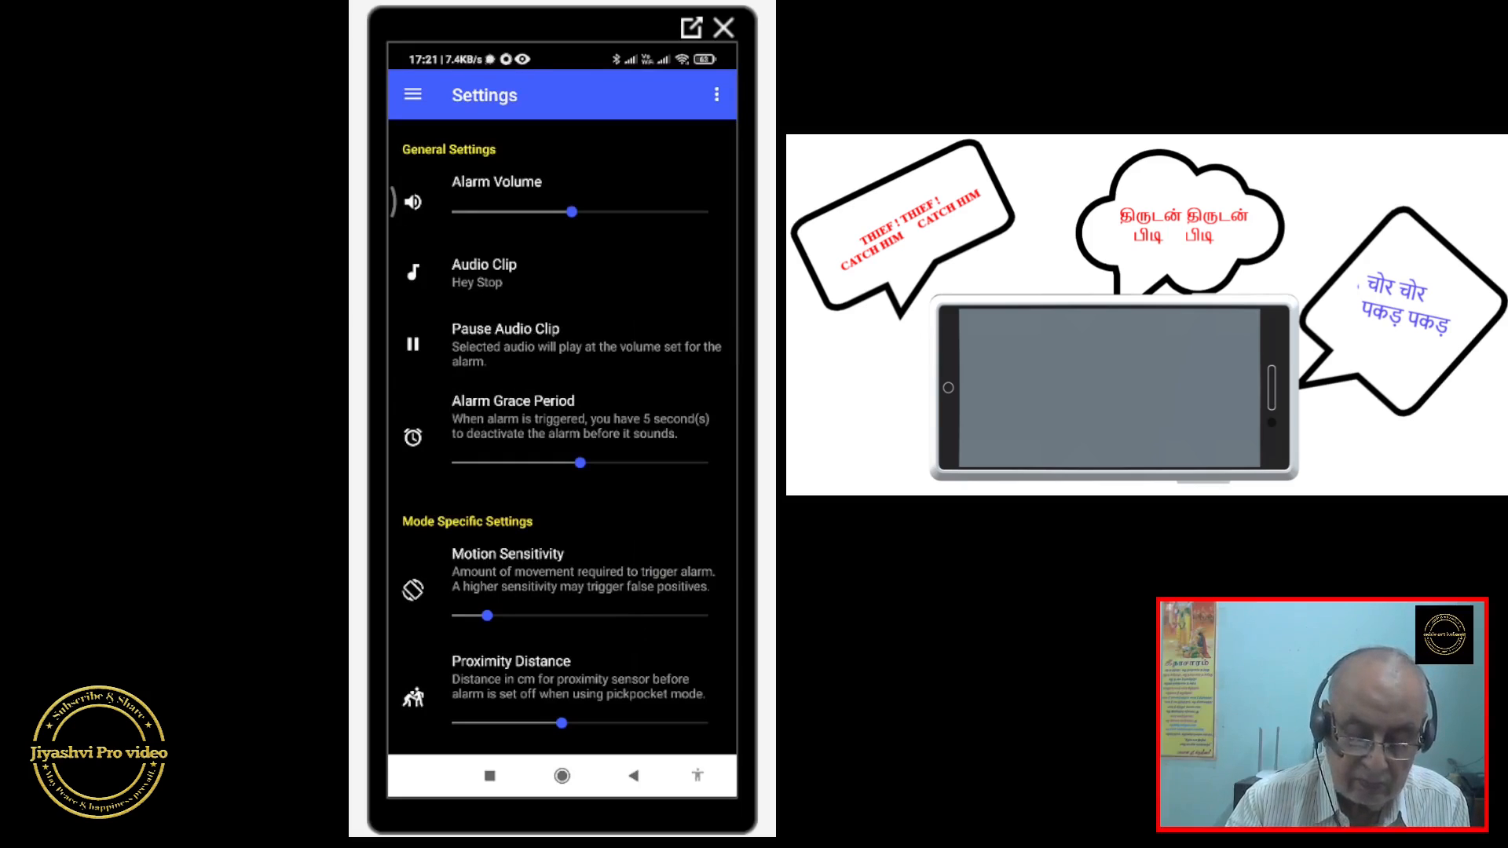
{"action": "left_click", "coordinate": [484, 272]}
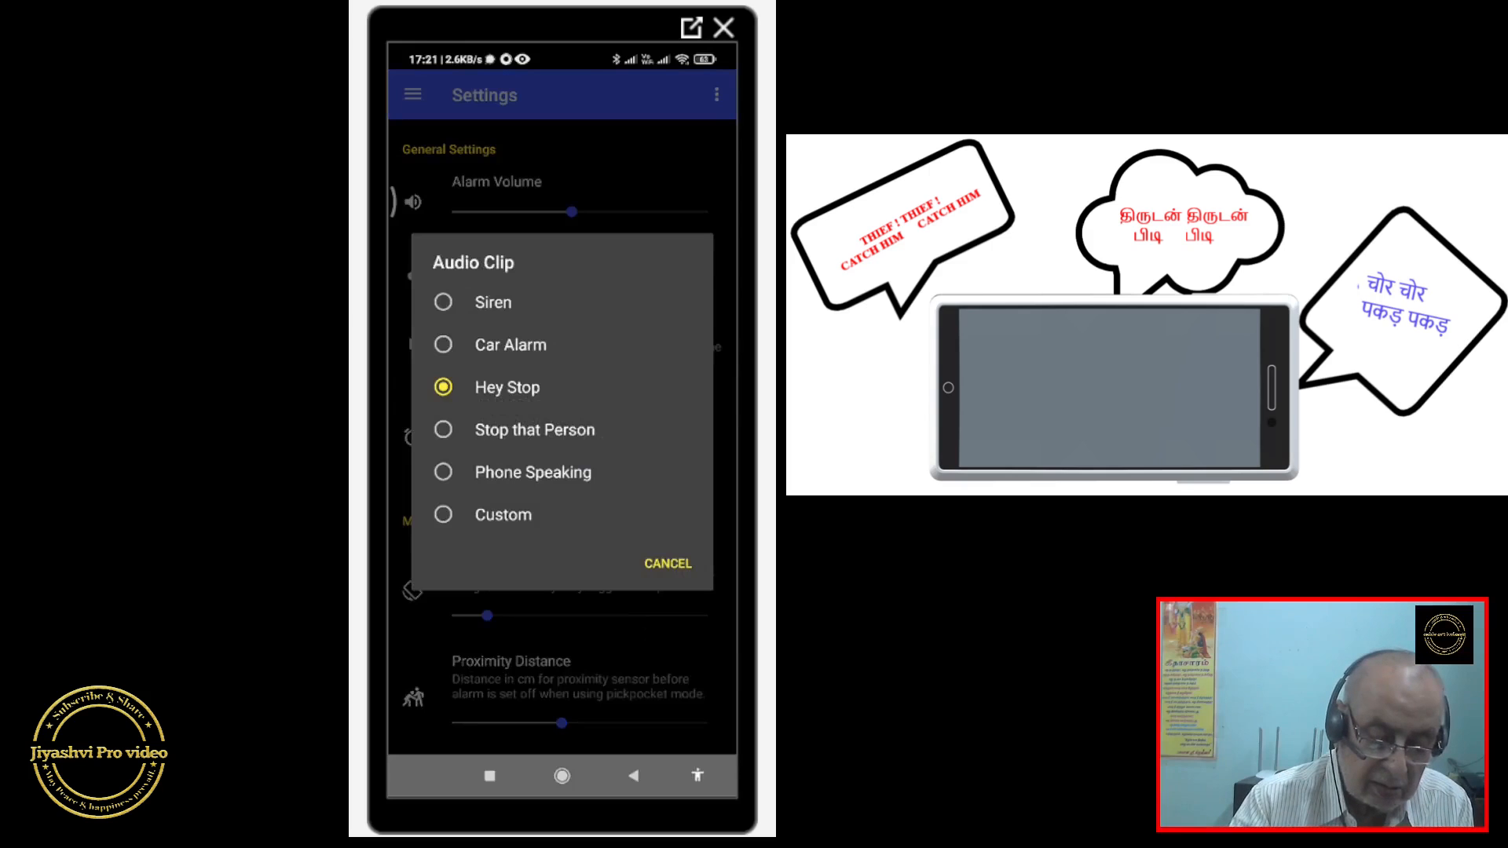
{"action": "left_click_drag", "start_coordinate": [571, 211], "coordinate": [639, 210]}
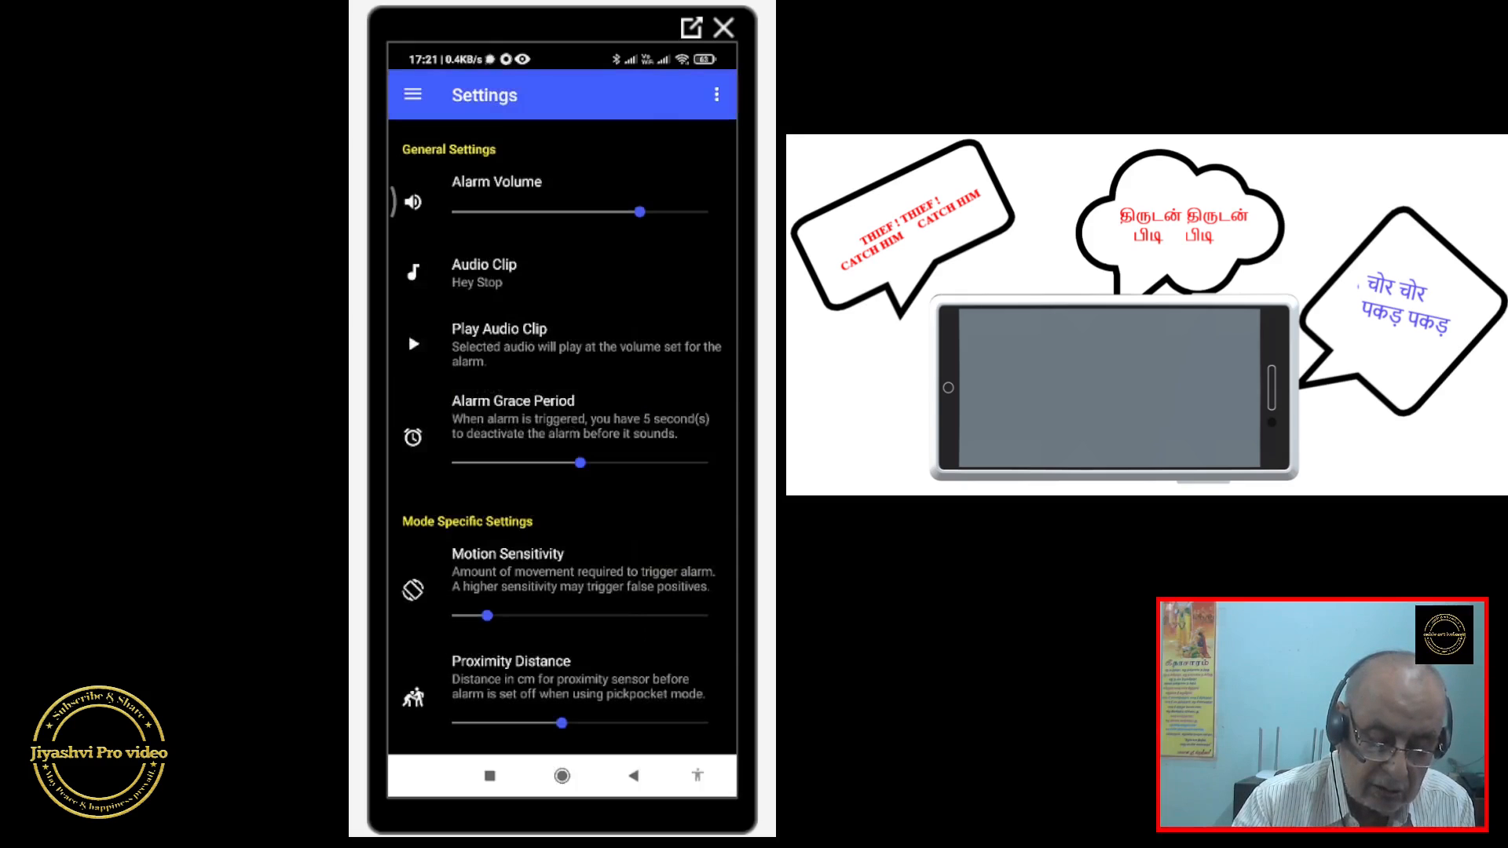
{"action": "left_click", "coordinate": [414, 344]}
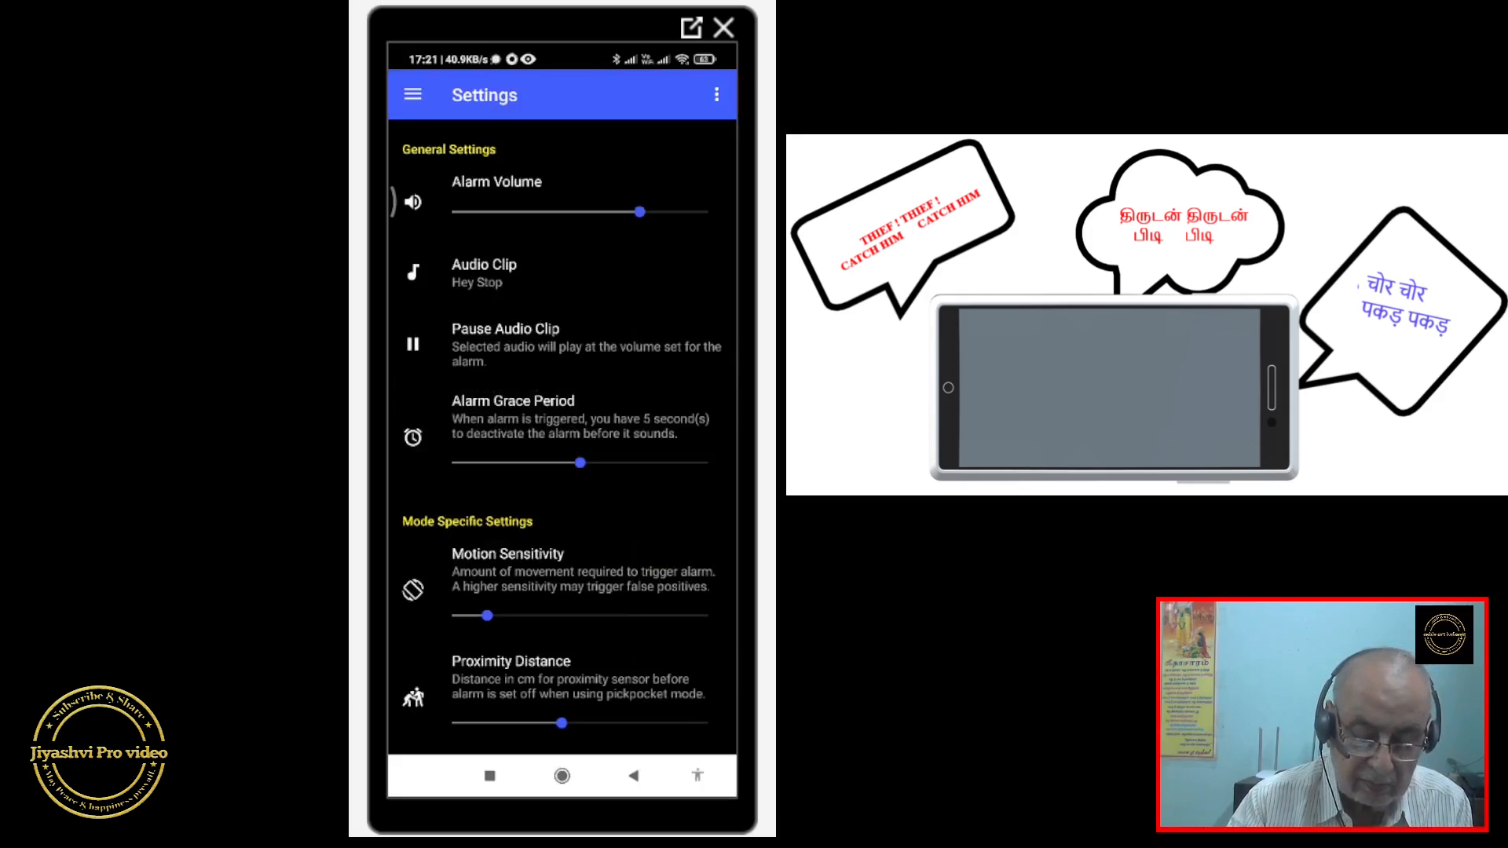
{"action": "left_click", "coordinate": [414, 344]}
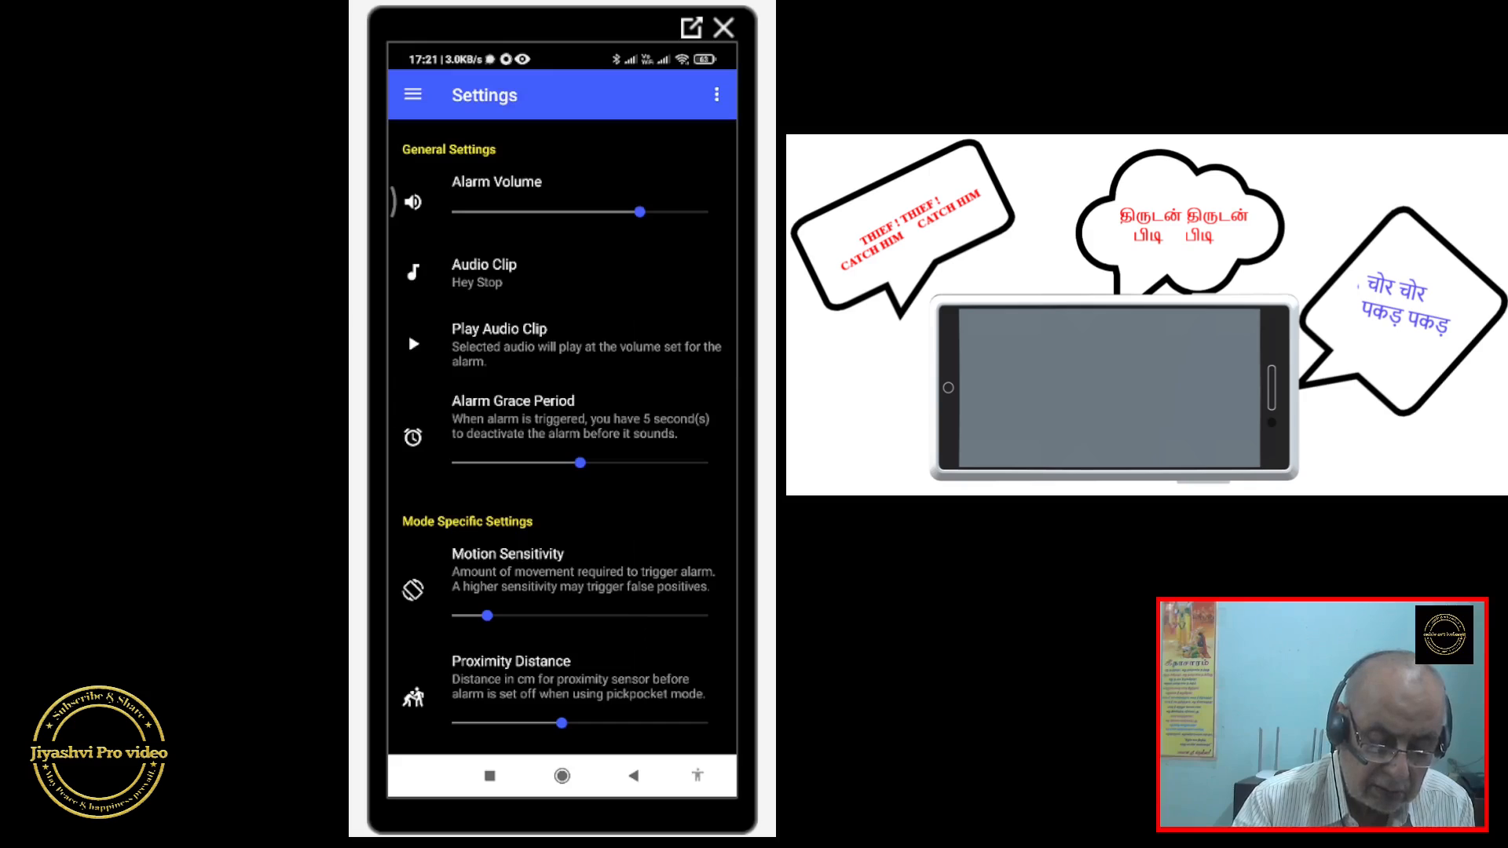
Switch the alarm clip to Stop that Person and preview it.
{"action": "left_click", "coordinate": [484, 274]}
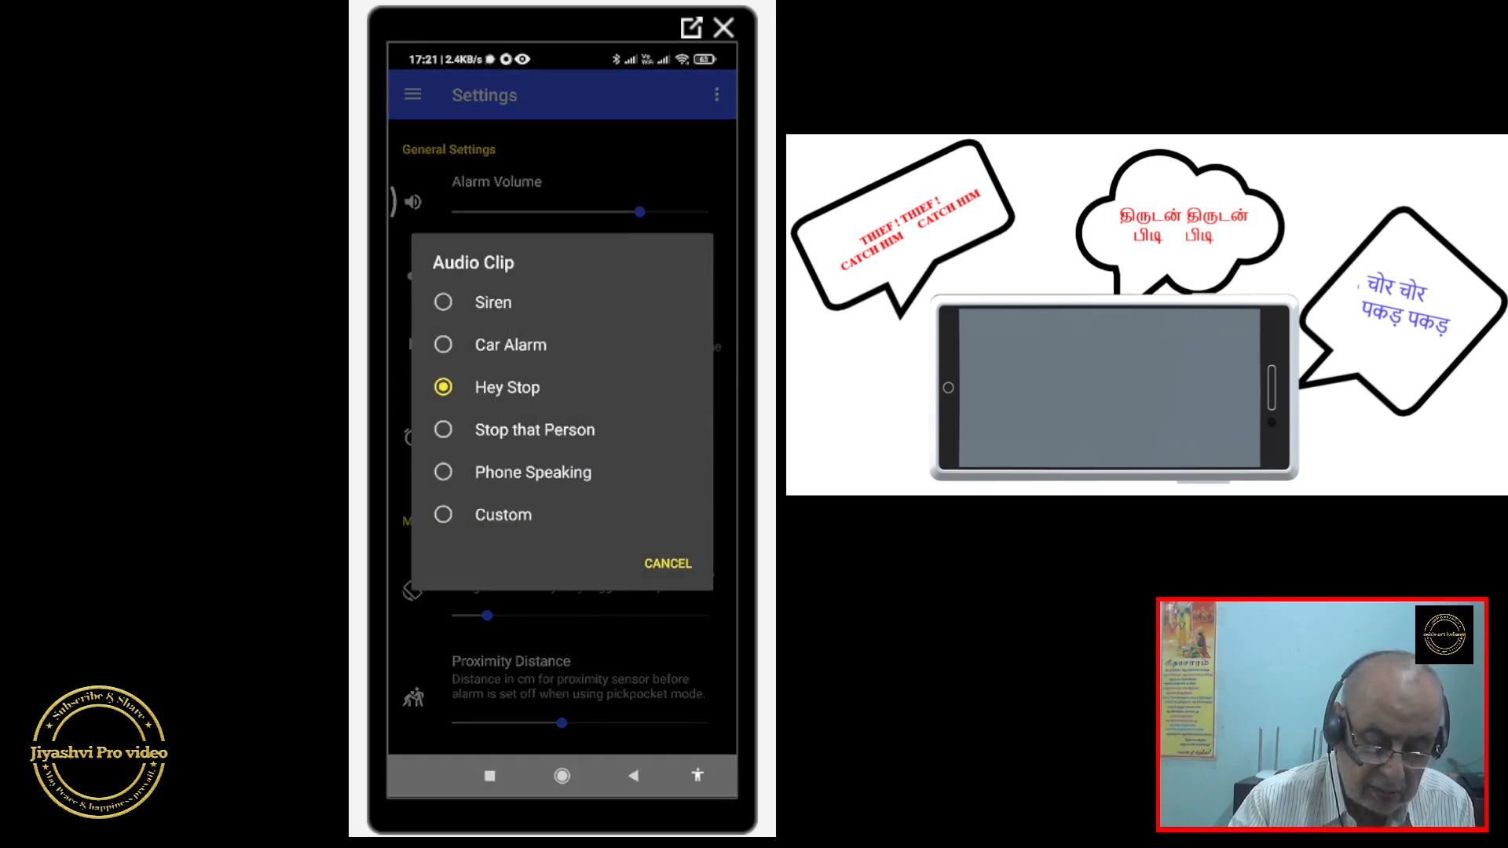
{"action": "left_click", "coordinate": [534, 428]}
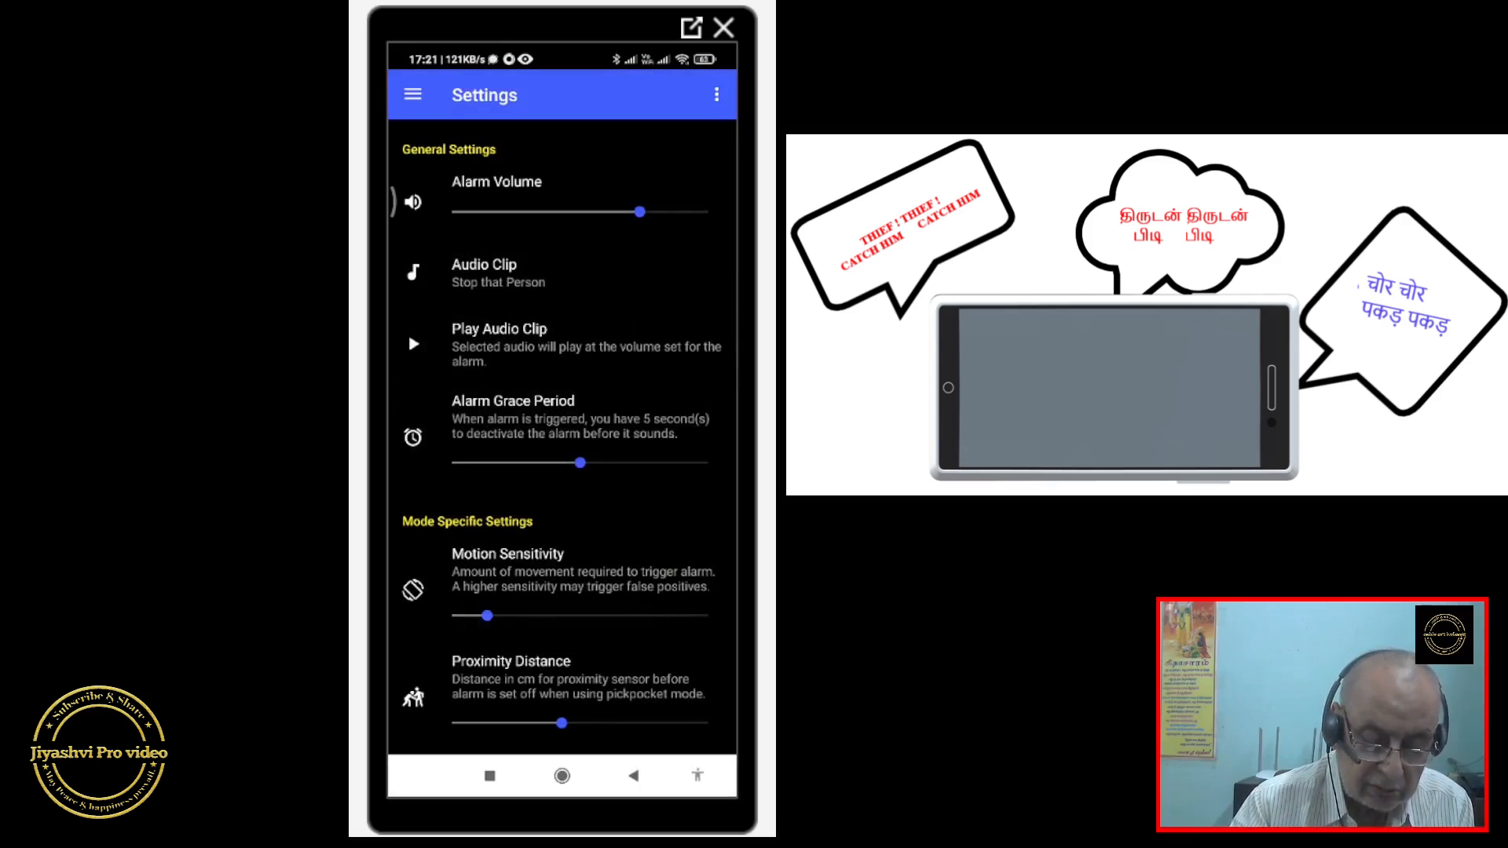
{"action": "left_click", "coordinate": [413, 344]}
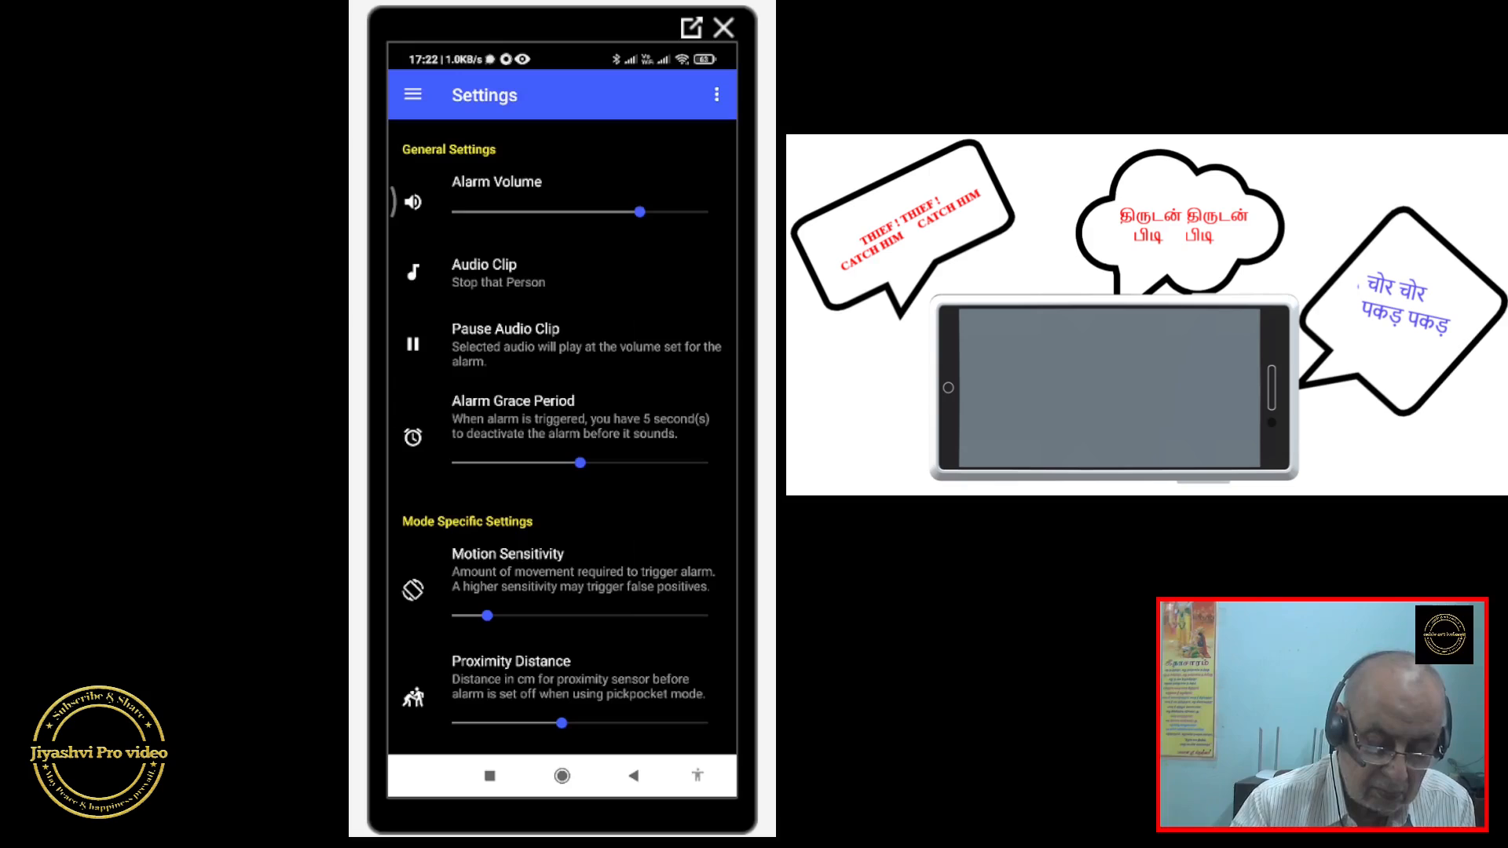
{"action": "left_click", "coordinate": [411, 345]}
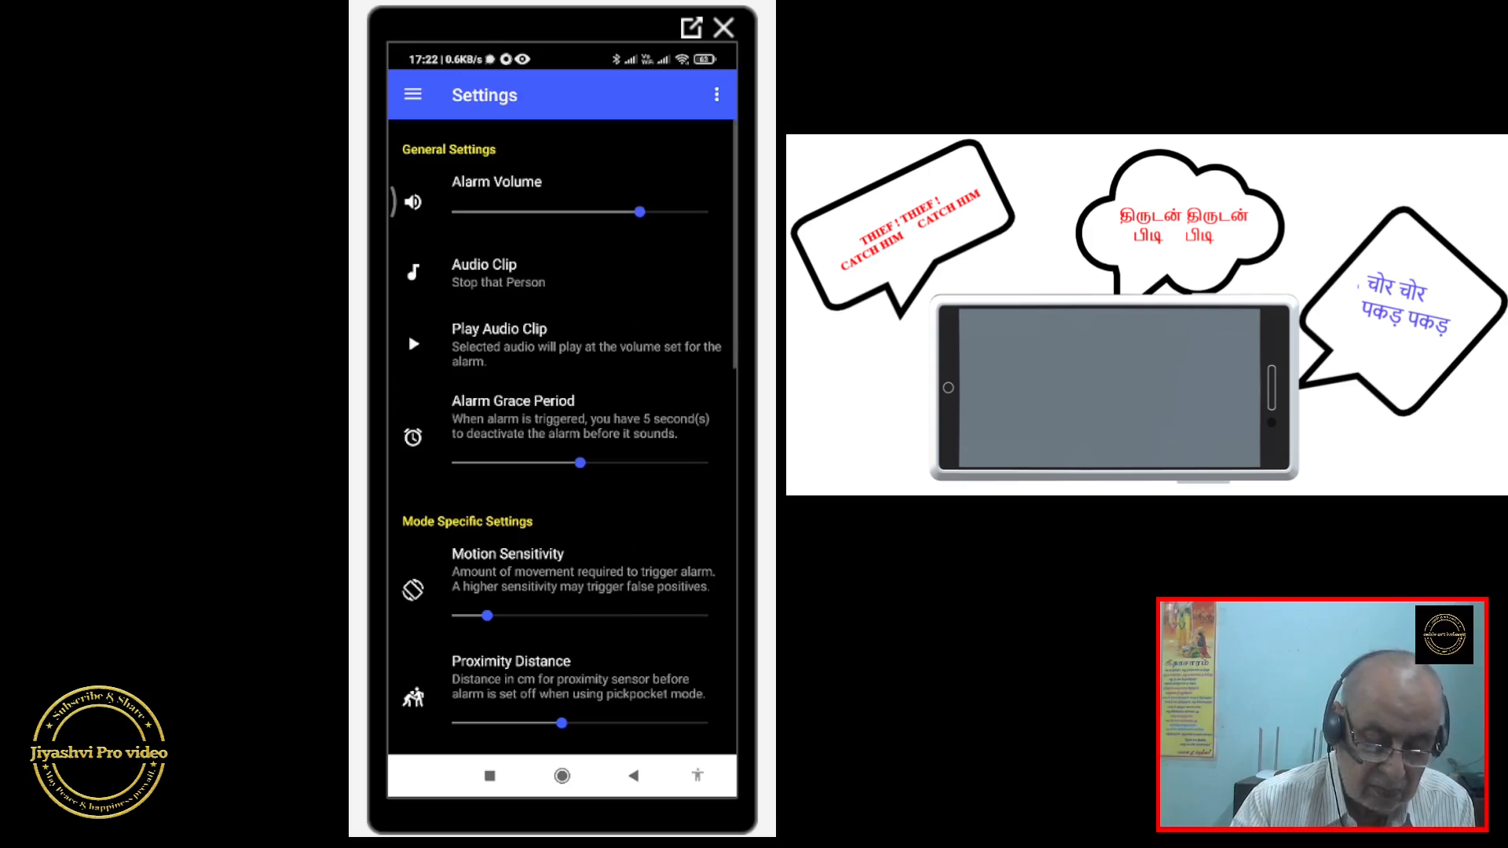
{"action": "left_click", "coordinate": [486, 271]}
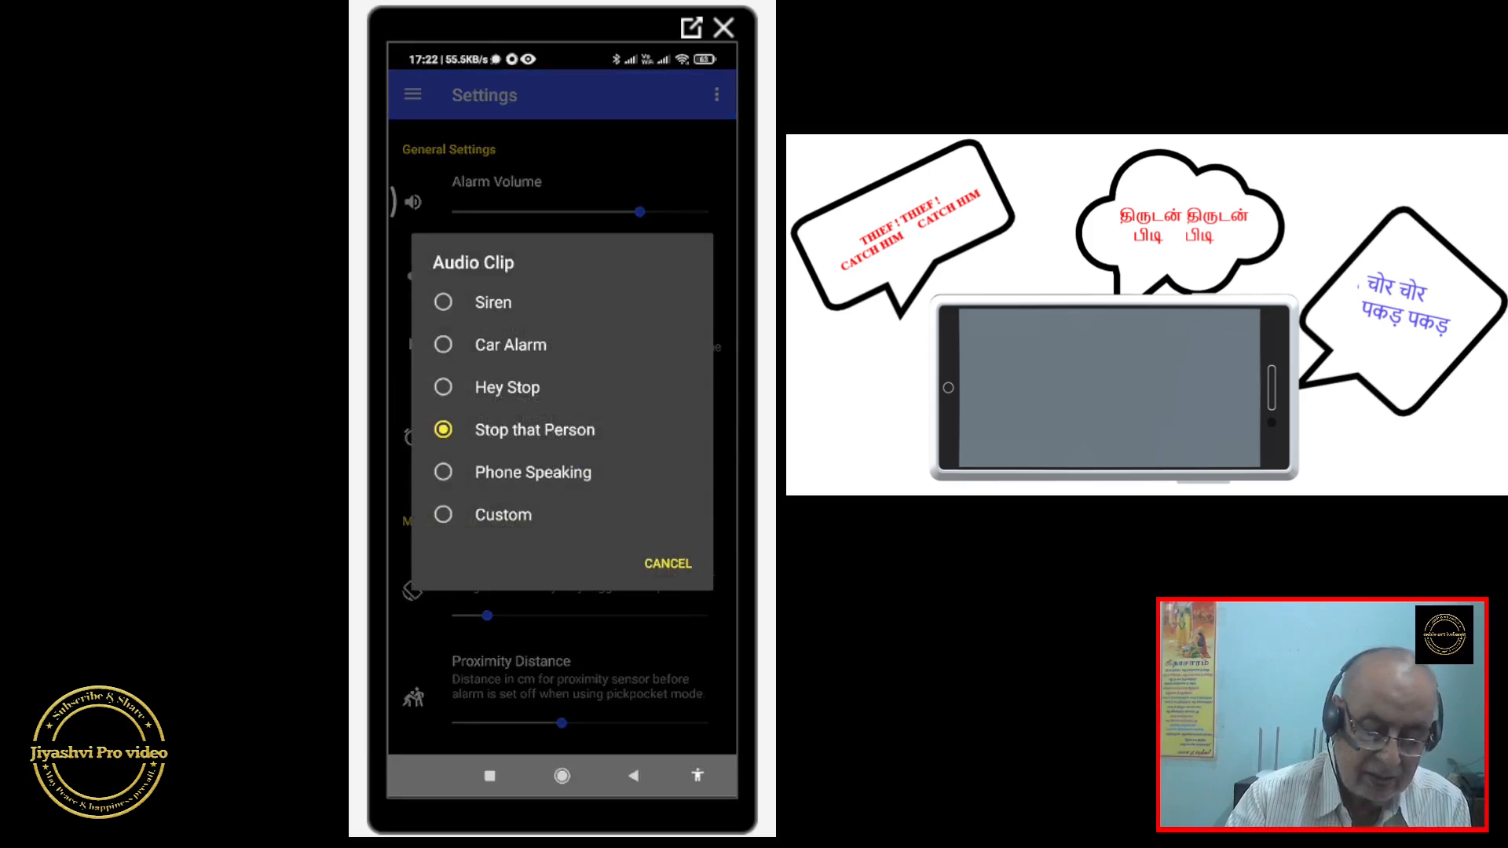
Make Phone Speaking the alarm clip and play a short preview of it.
{"action": "left_click", "coordinate": [533, 473]}
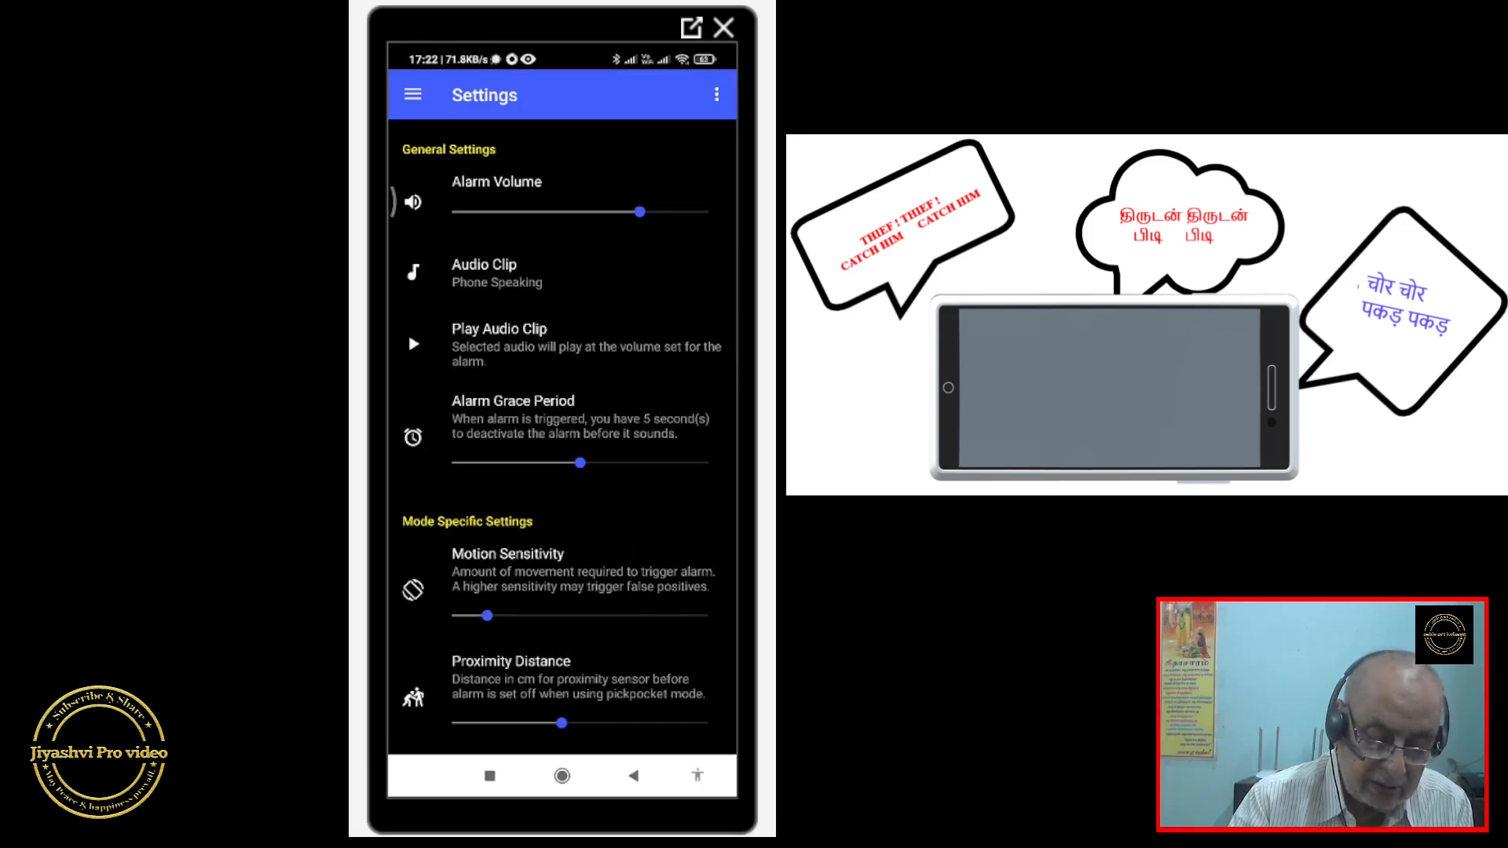
{"action": "left_click", "coordinate": [413, 344]}
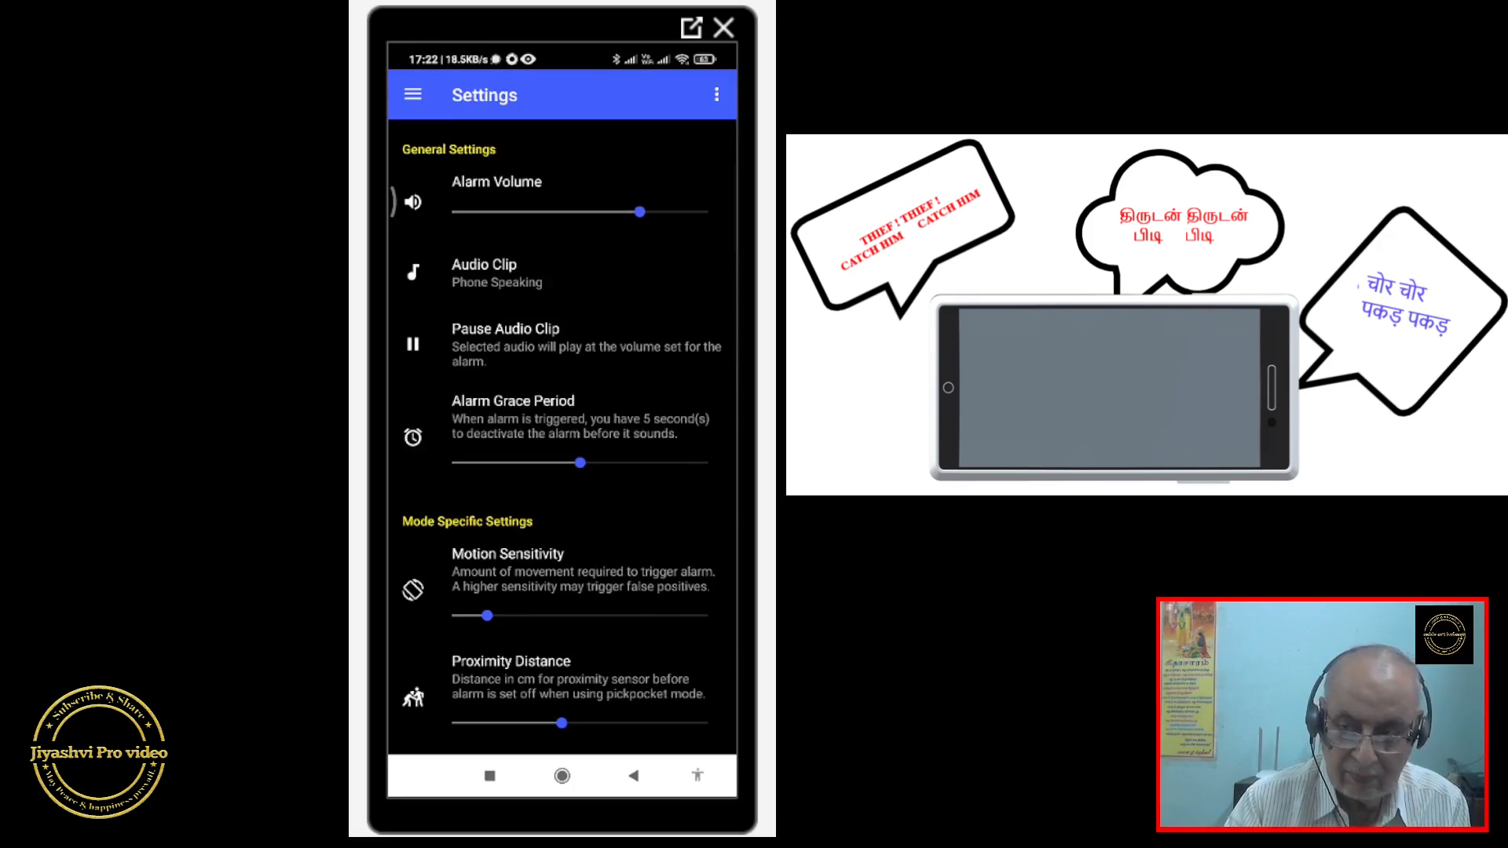
{"action": "left_click", "coordinate": [413, 344]}
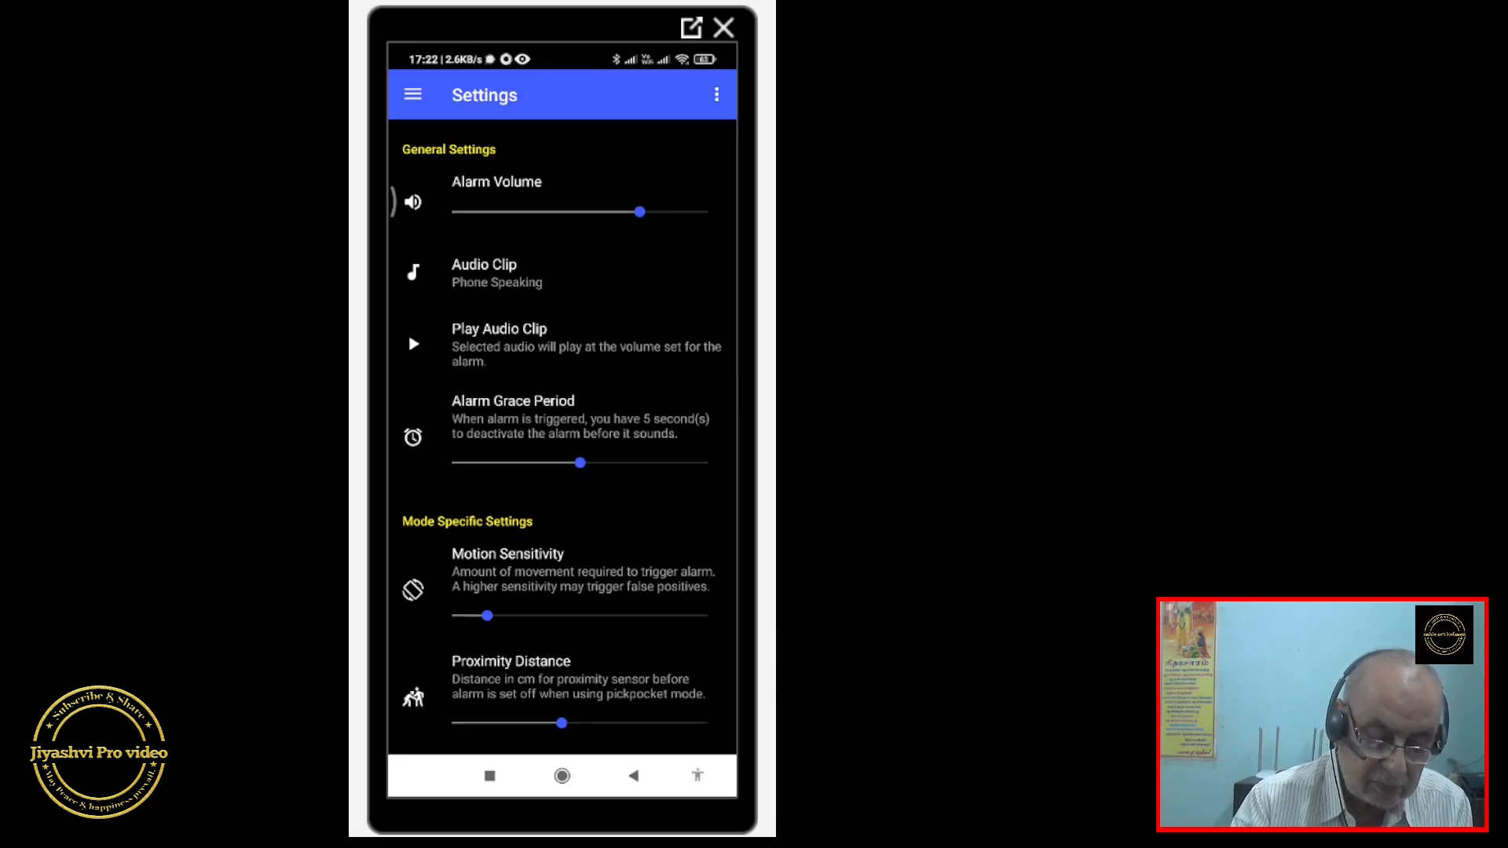
Set the alarm clip back to Siren and extend the grace period to 10 seconds.
{"action": "left_click", "coordinate": [484, 272]}
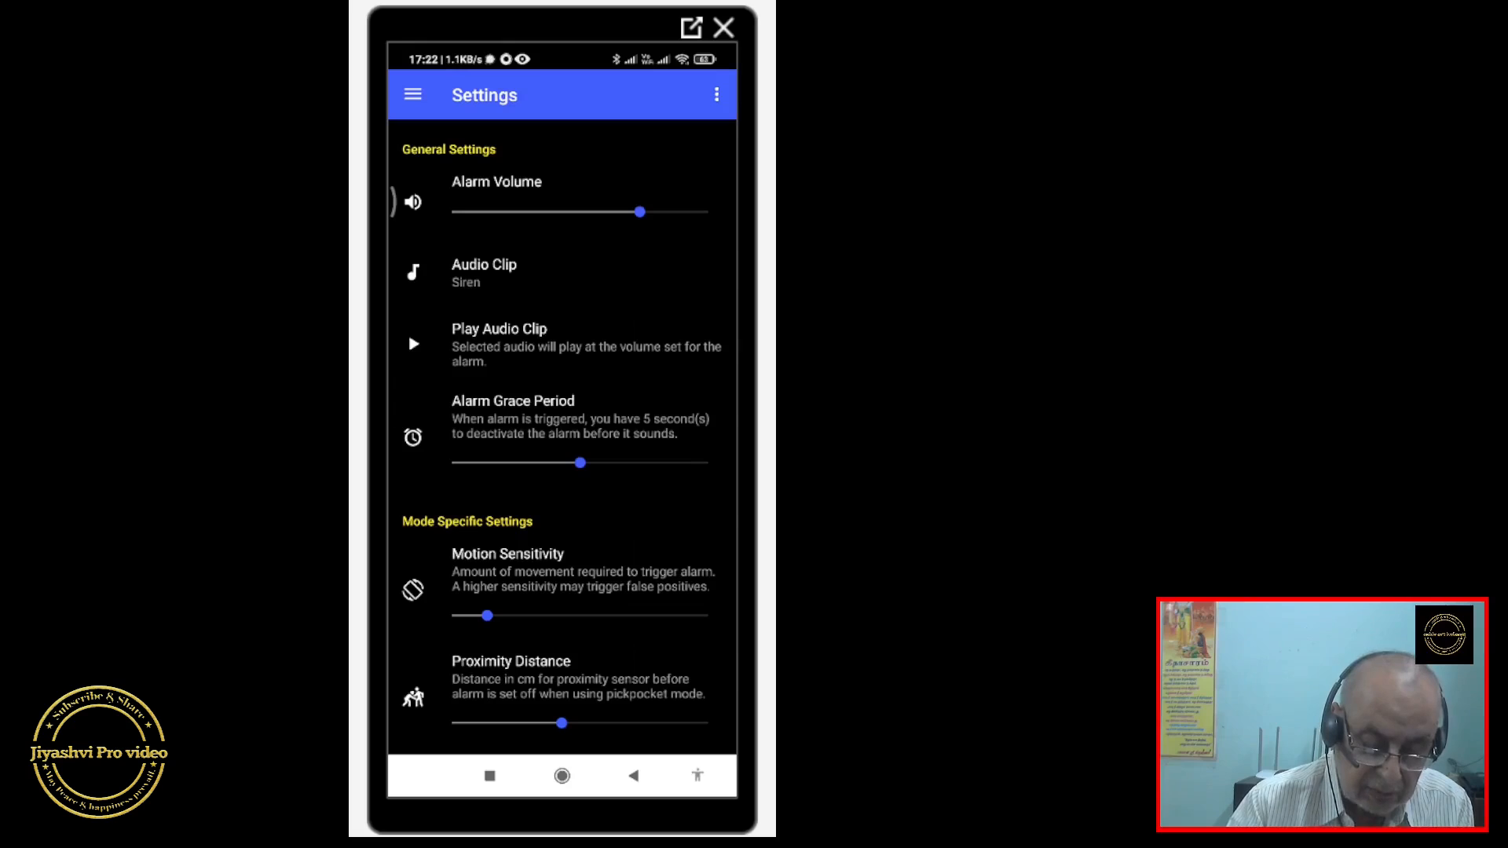
{"action": "left_click_drag", "start_coordinate": [580, 462], "coordinate": [657, 462]}
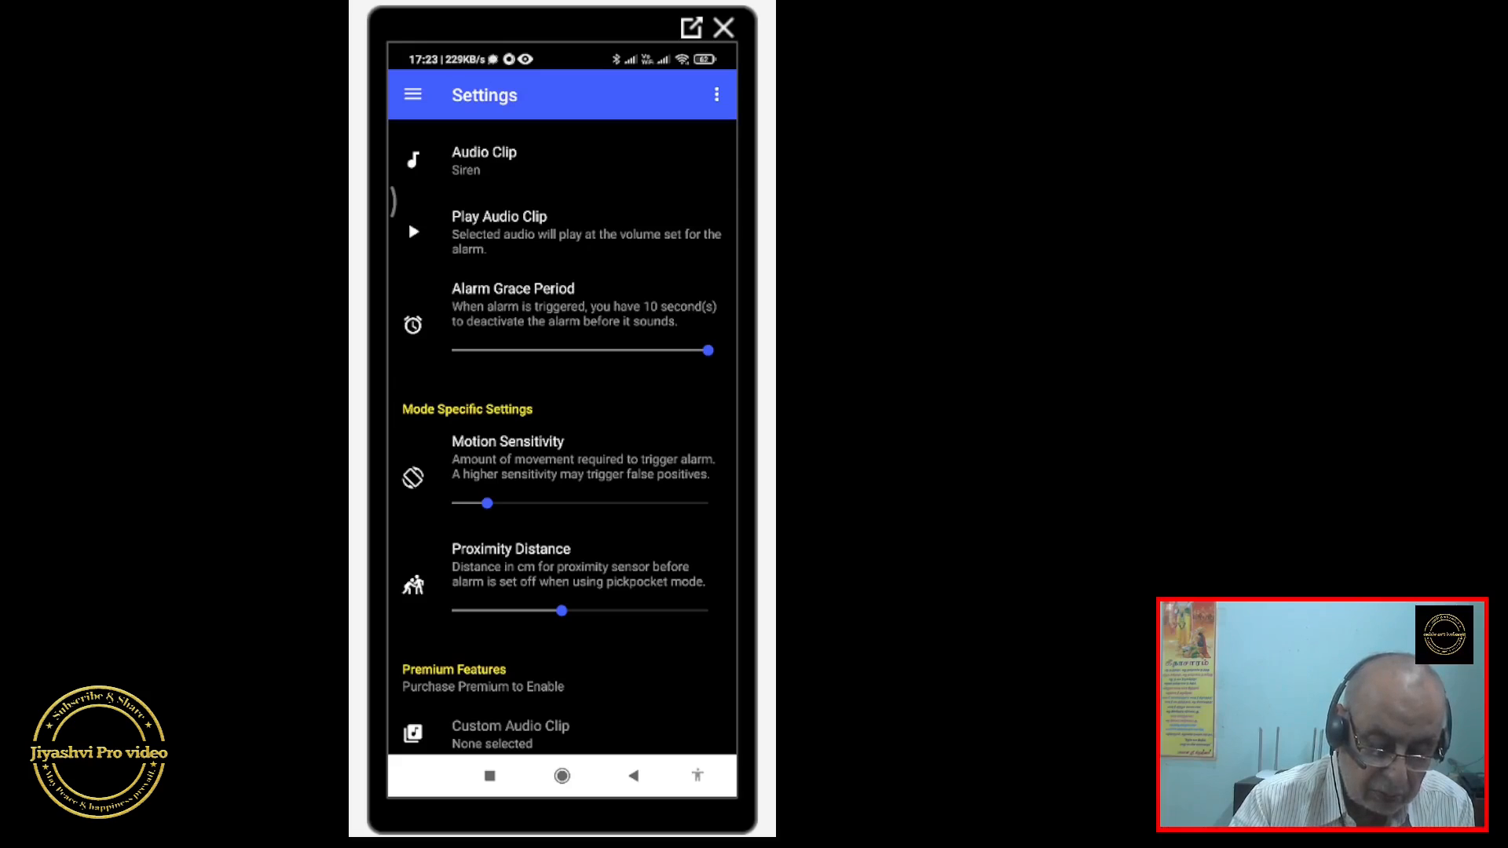
Raise motion sensitivity above halfway and review the remaining settings down to Support.
{"action": "left_click_drag", "start_coordinate": [488, 503], "coordinate": [580, 503]}
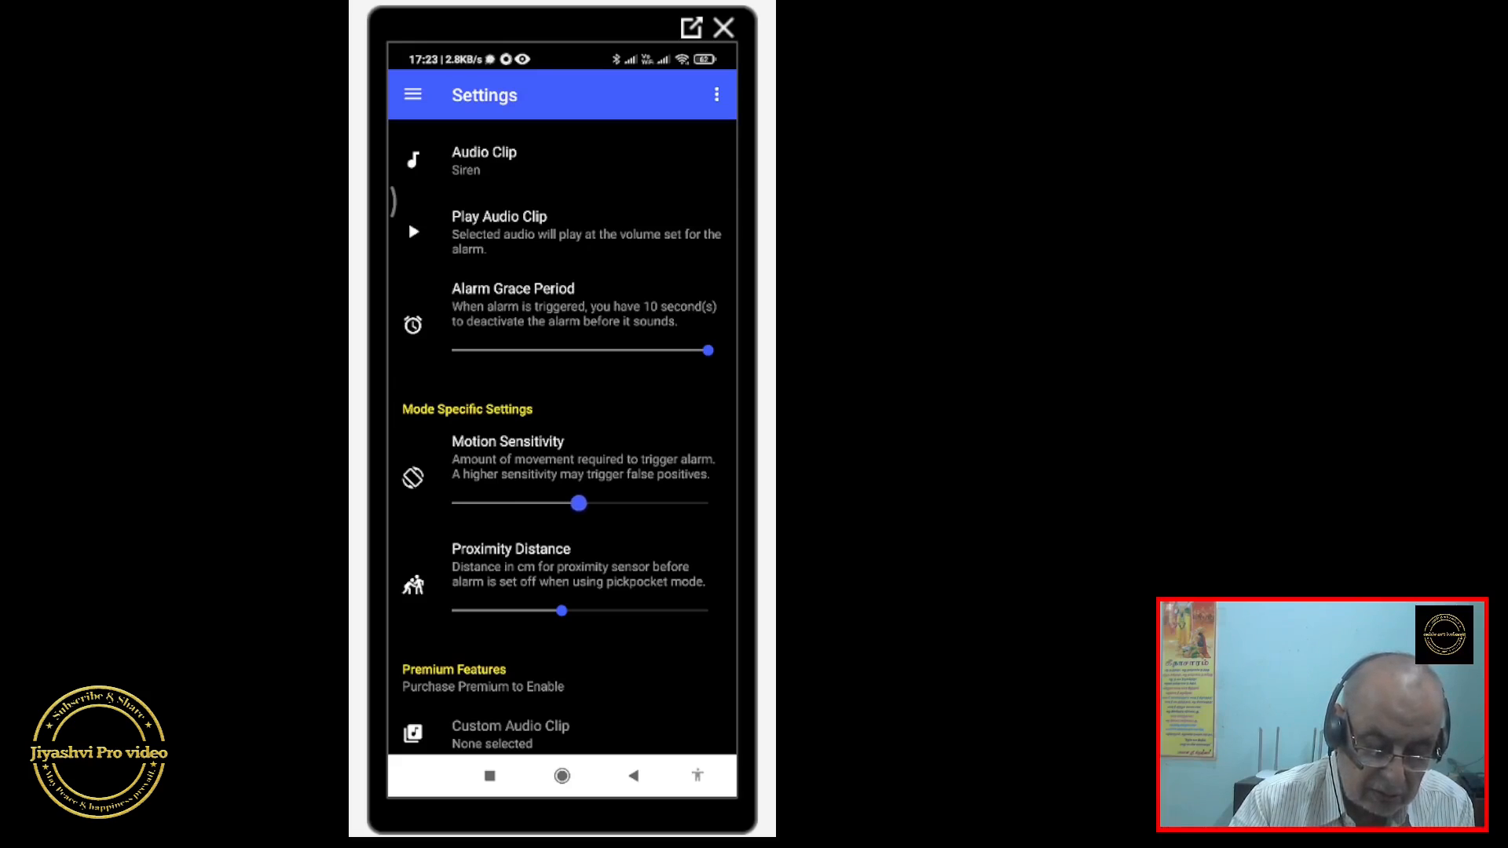
{"action": "scroll", "scroll_direction": "down", "scroll_amount": 3}
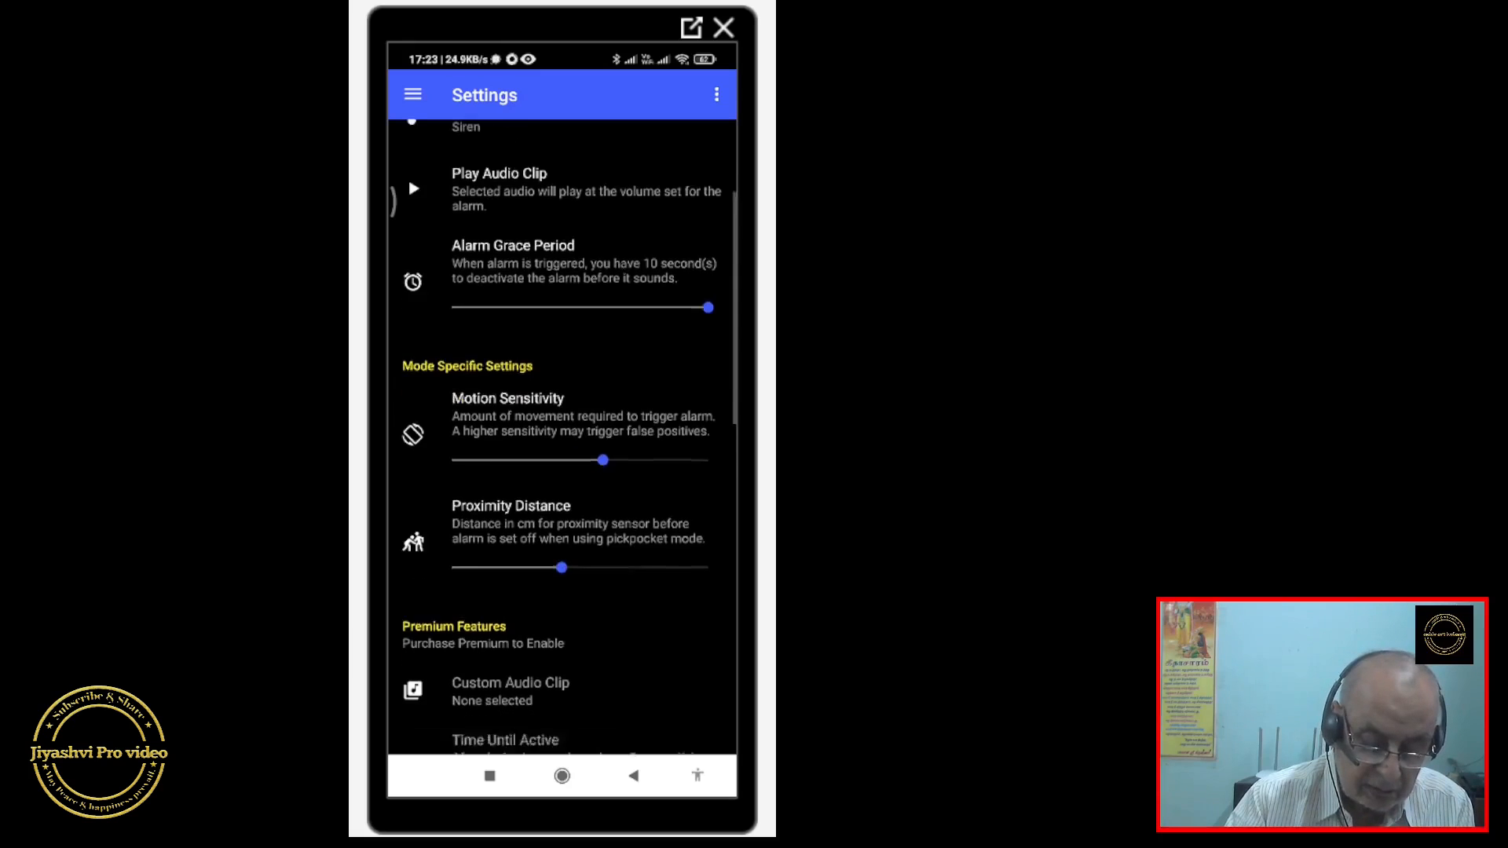
{"action": "scroll", "scroll_direction": "down", "scroll_amount": 3}
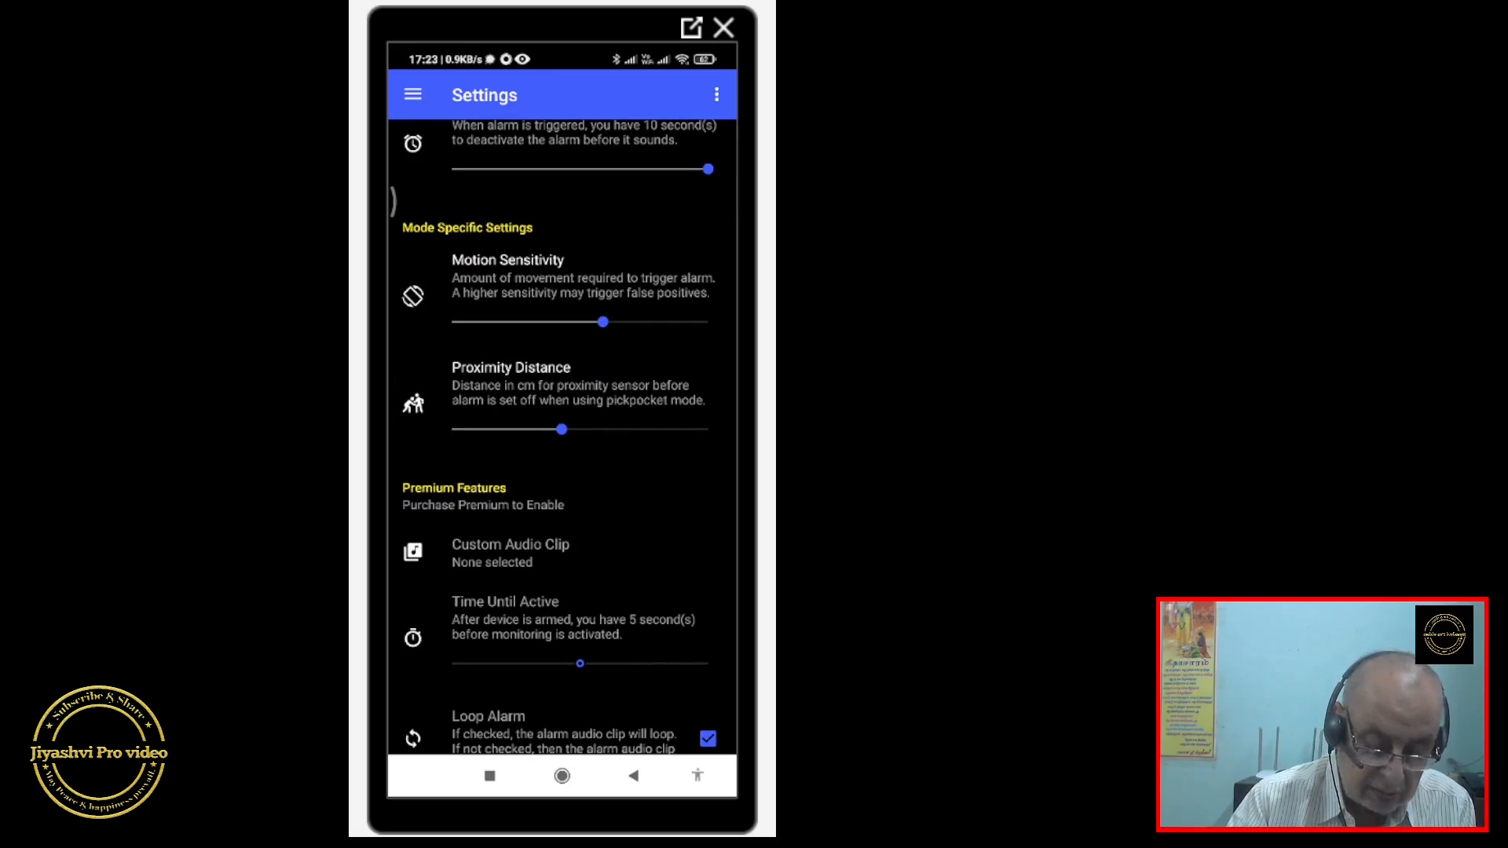
{"action": "scroll", "scroll_direction": "down", "scroll_amount": 3}
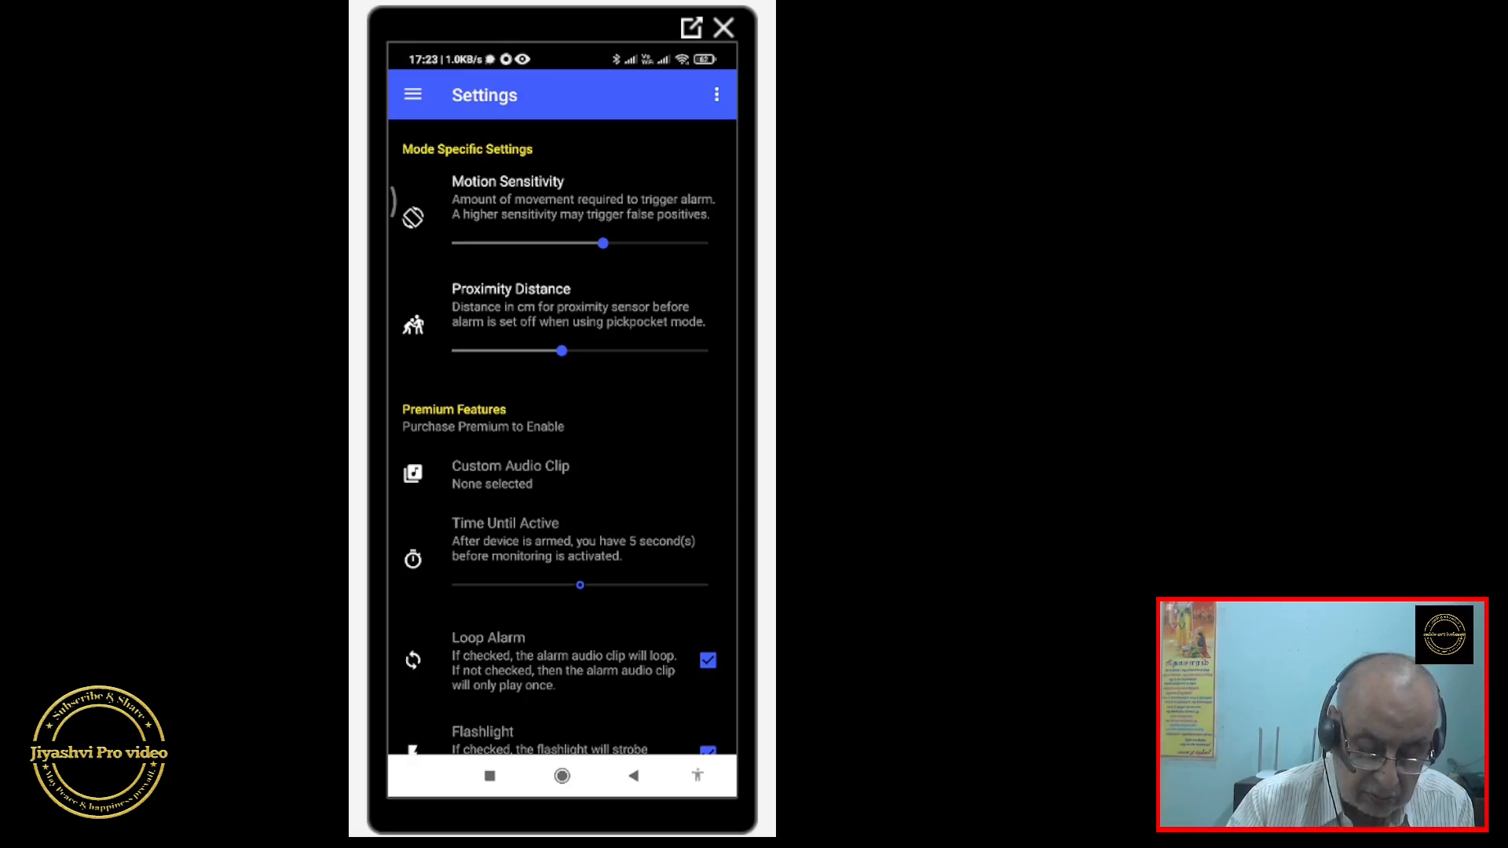
{"action": "scroll", "scroll_direction": "down", "scroll_amount": 3}
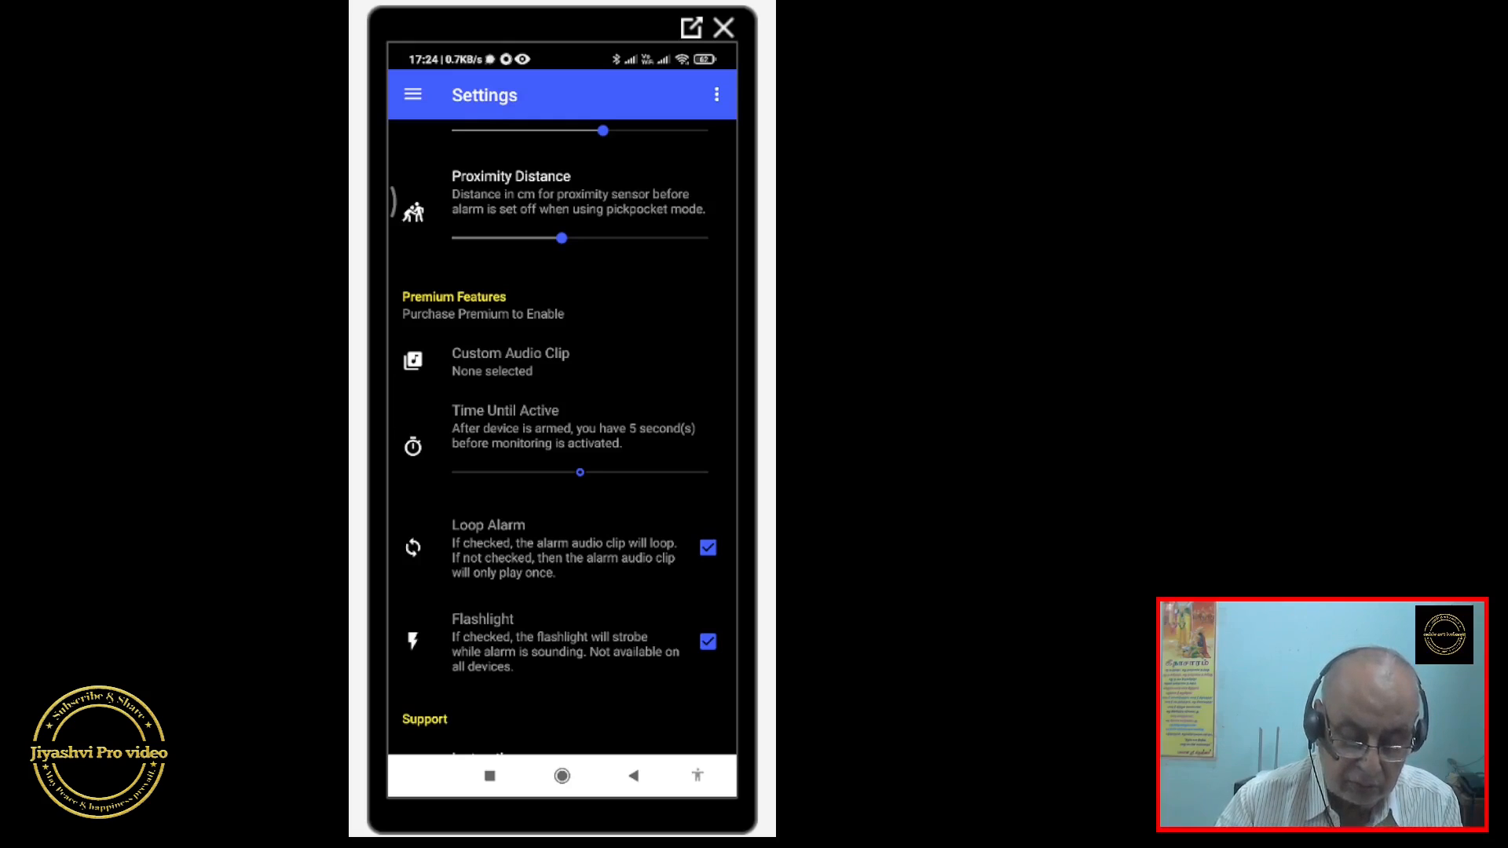
{"action": "scroll", "scroll_direction": "down", "scroll_amount": 3}
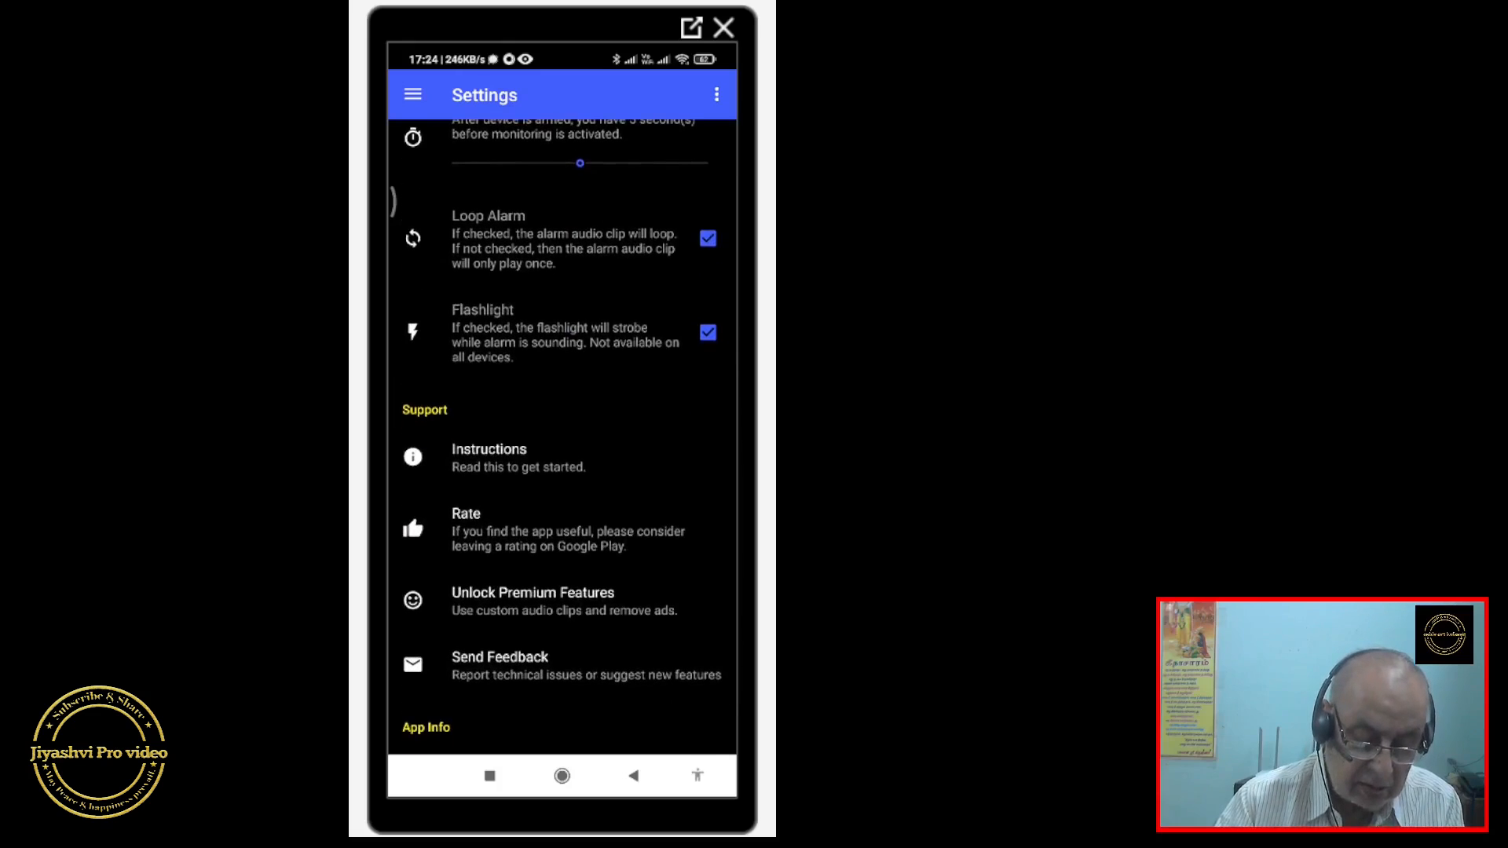
{"action": "left_click", "coordinate": [488, 457]}
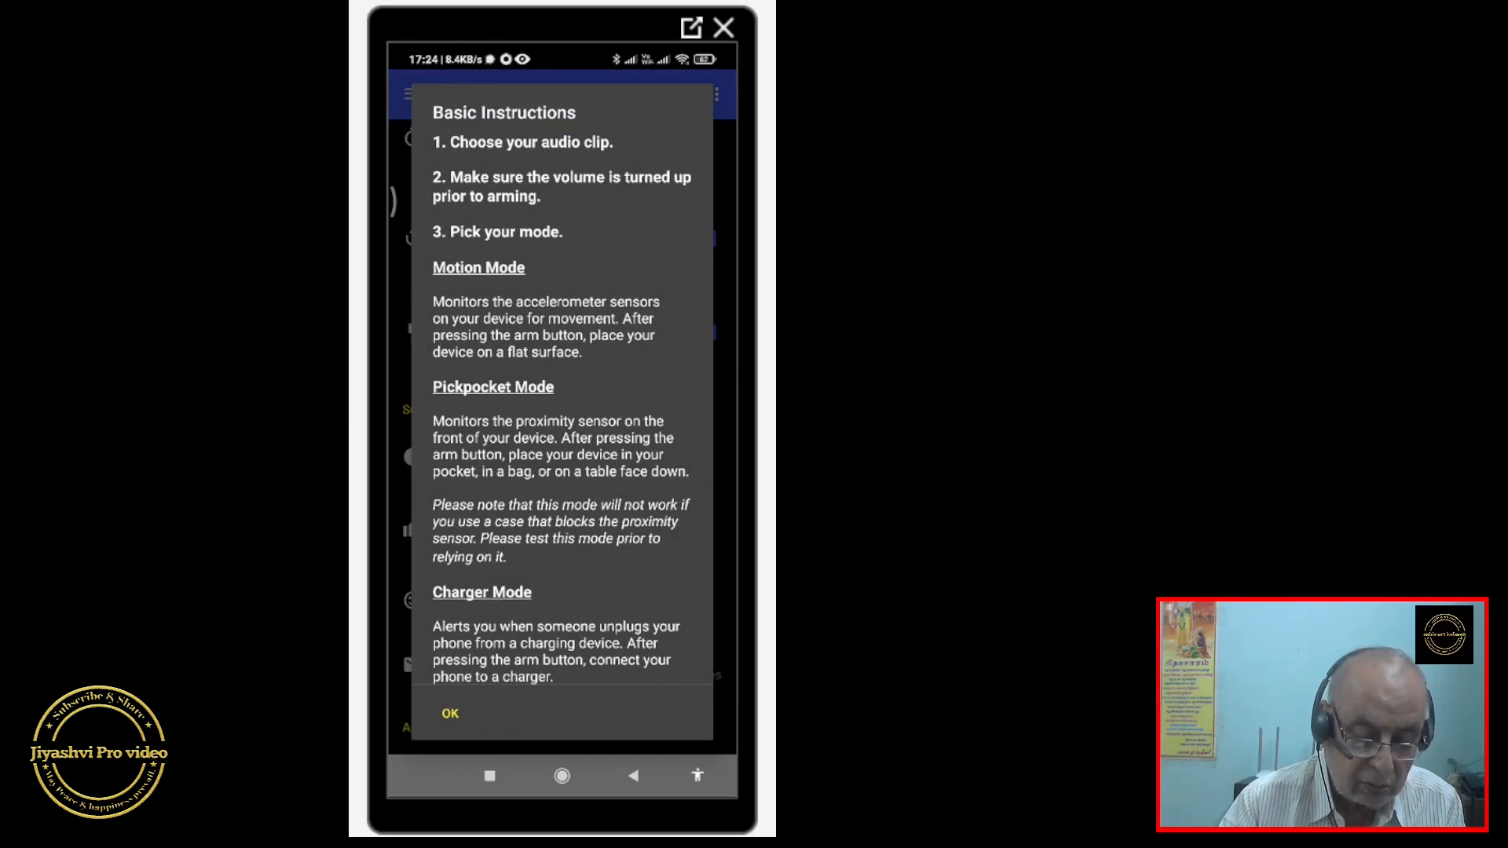
{"action": "scroll", "scroll_direction": "down", "scroll_amount": 3}
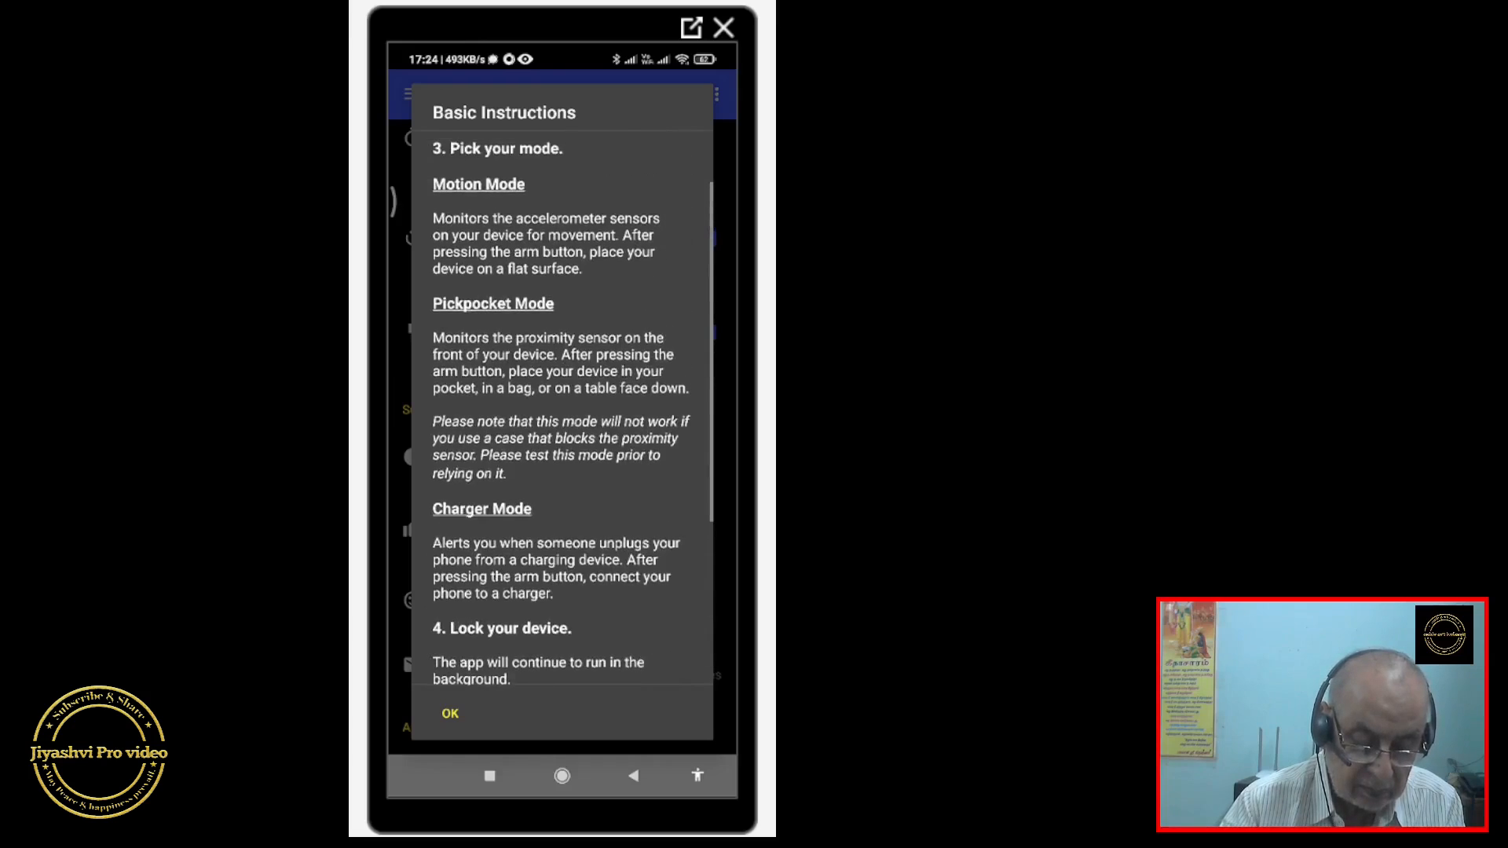
{"action": "left_click", "coordinate": [449, 714]}
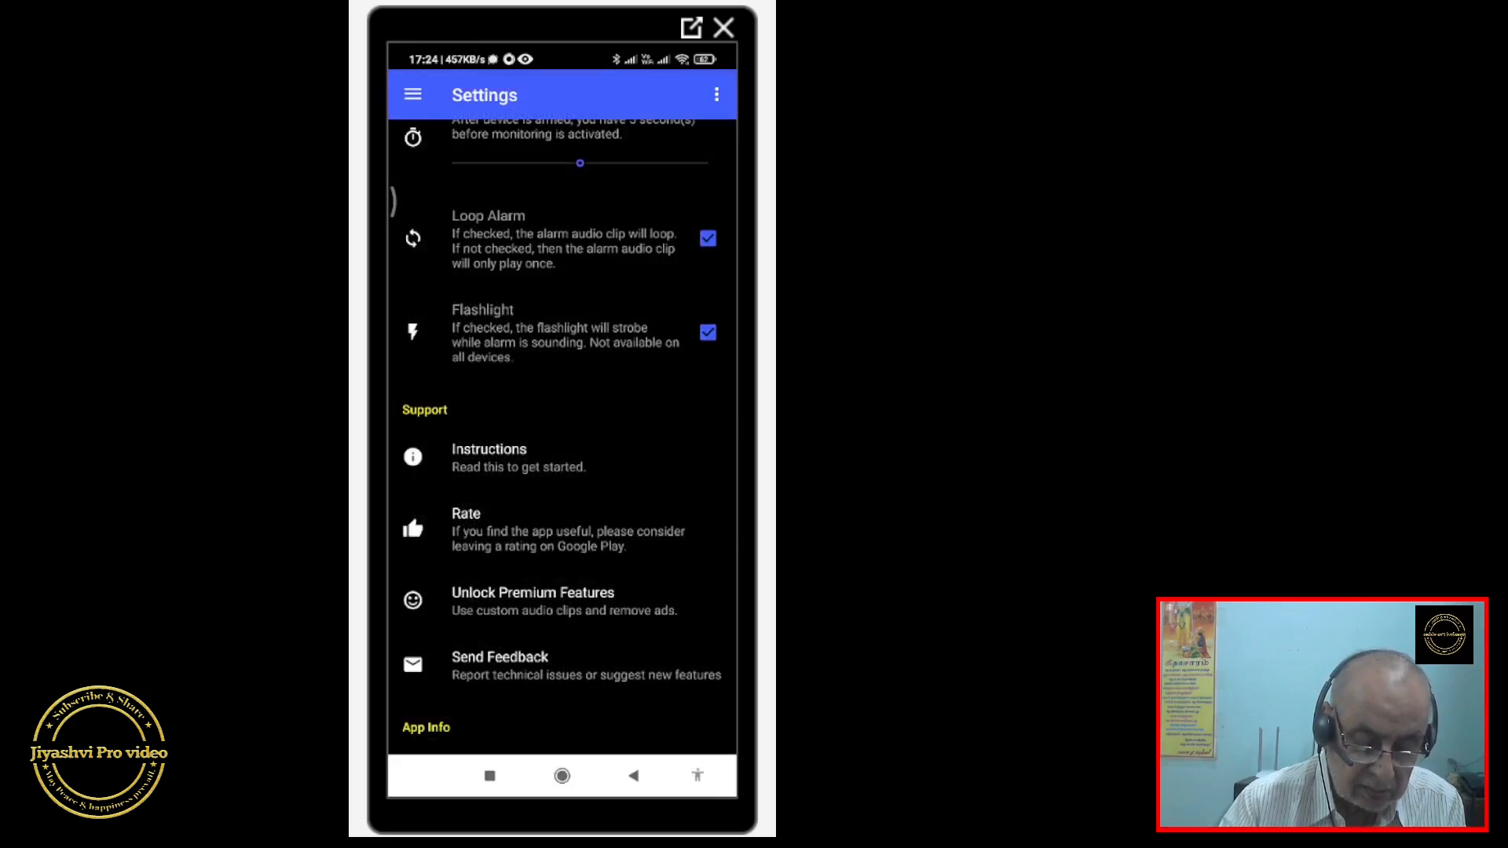
{"action": "scroll", "scroll_direction": "down", "scroll_amount": 3}
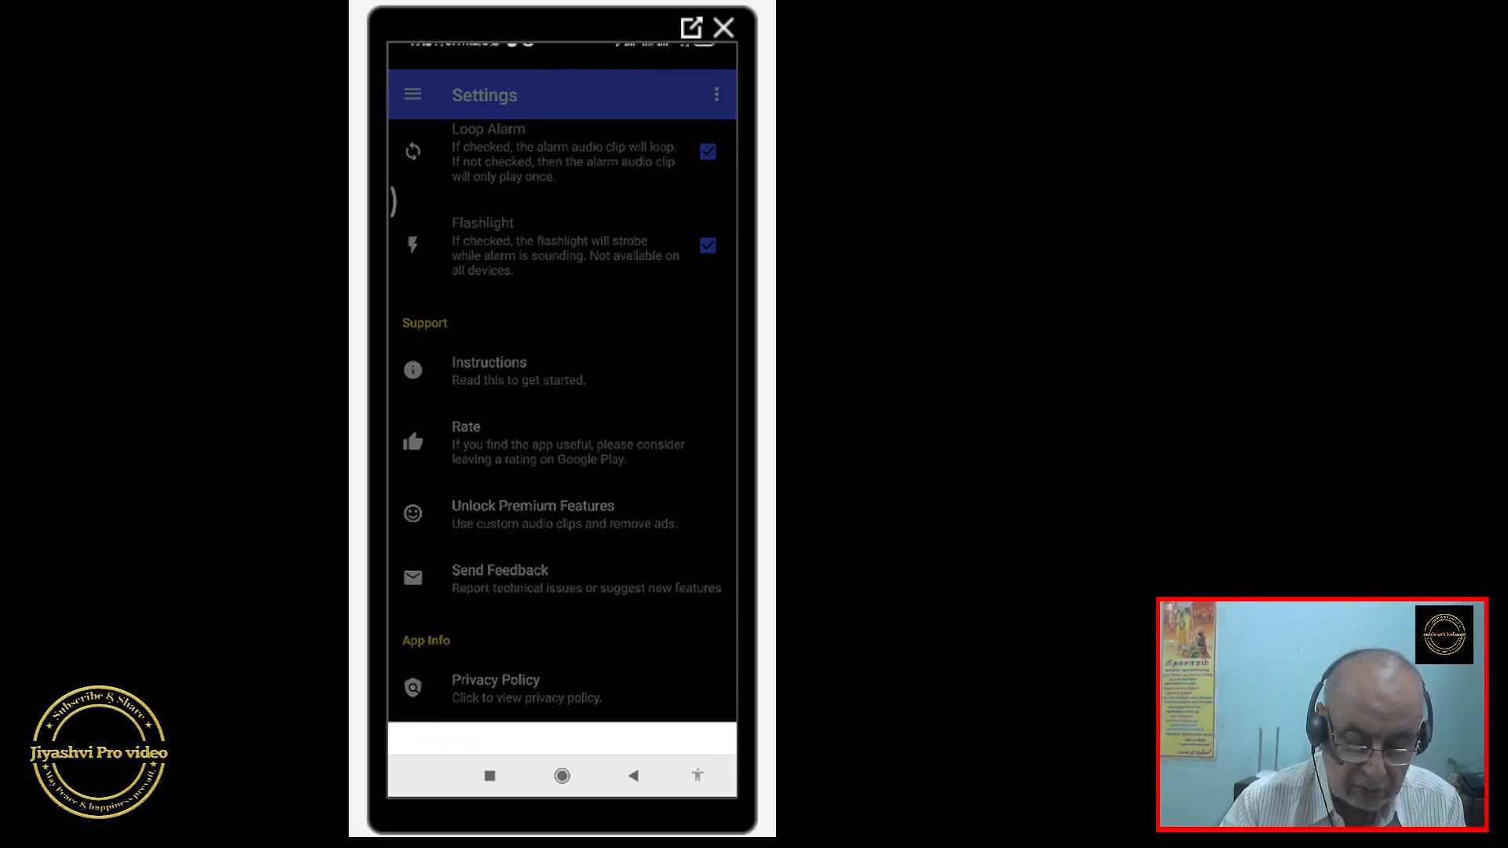
{"action": "left_click", "coordinate": [533, 512]}
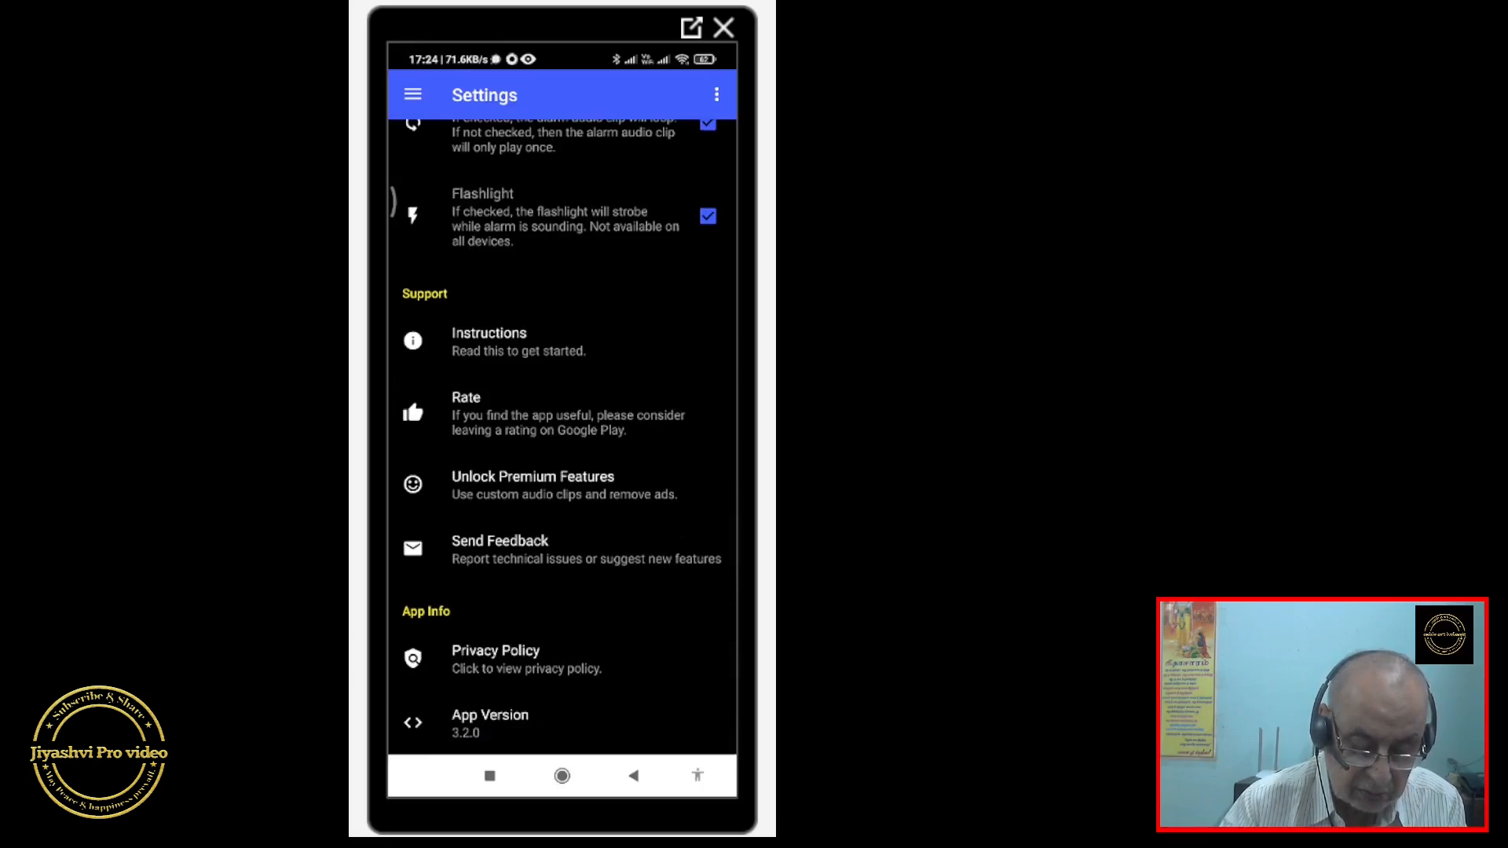
{"action": "scroll", "scroll_direction": "down", "scroll_amount": 3}
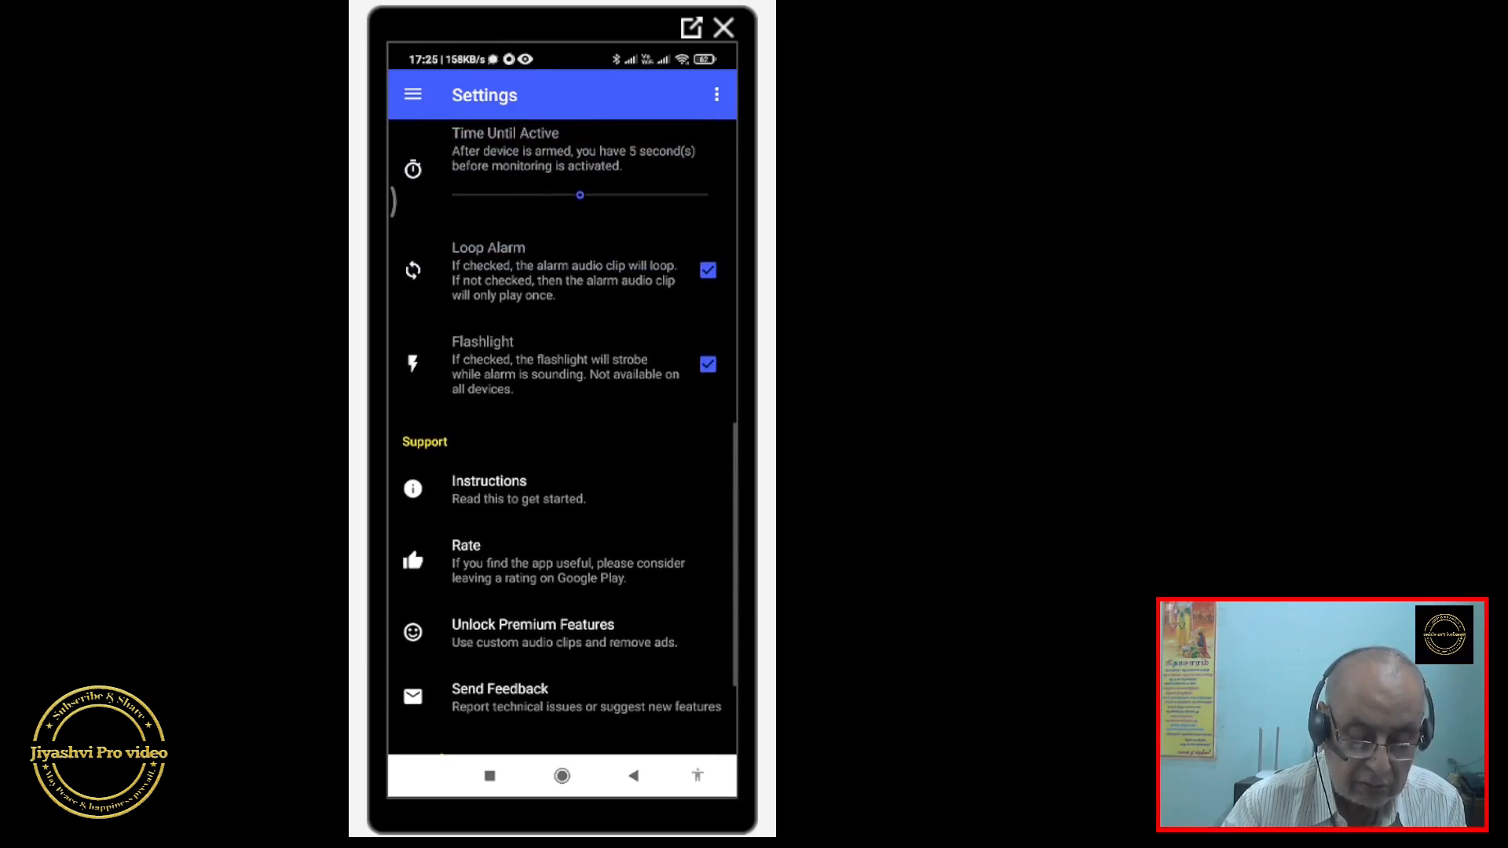